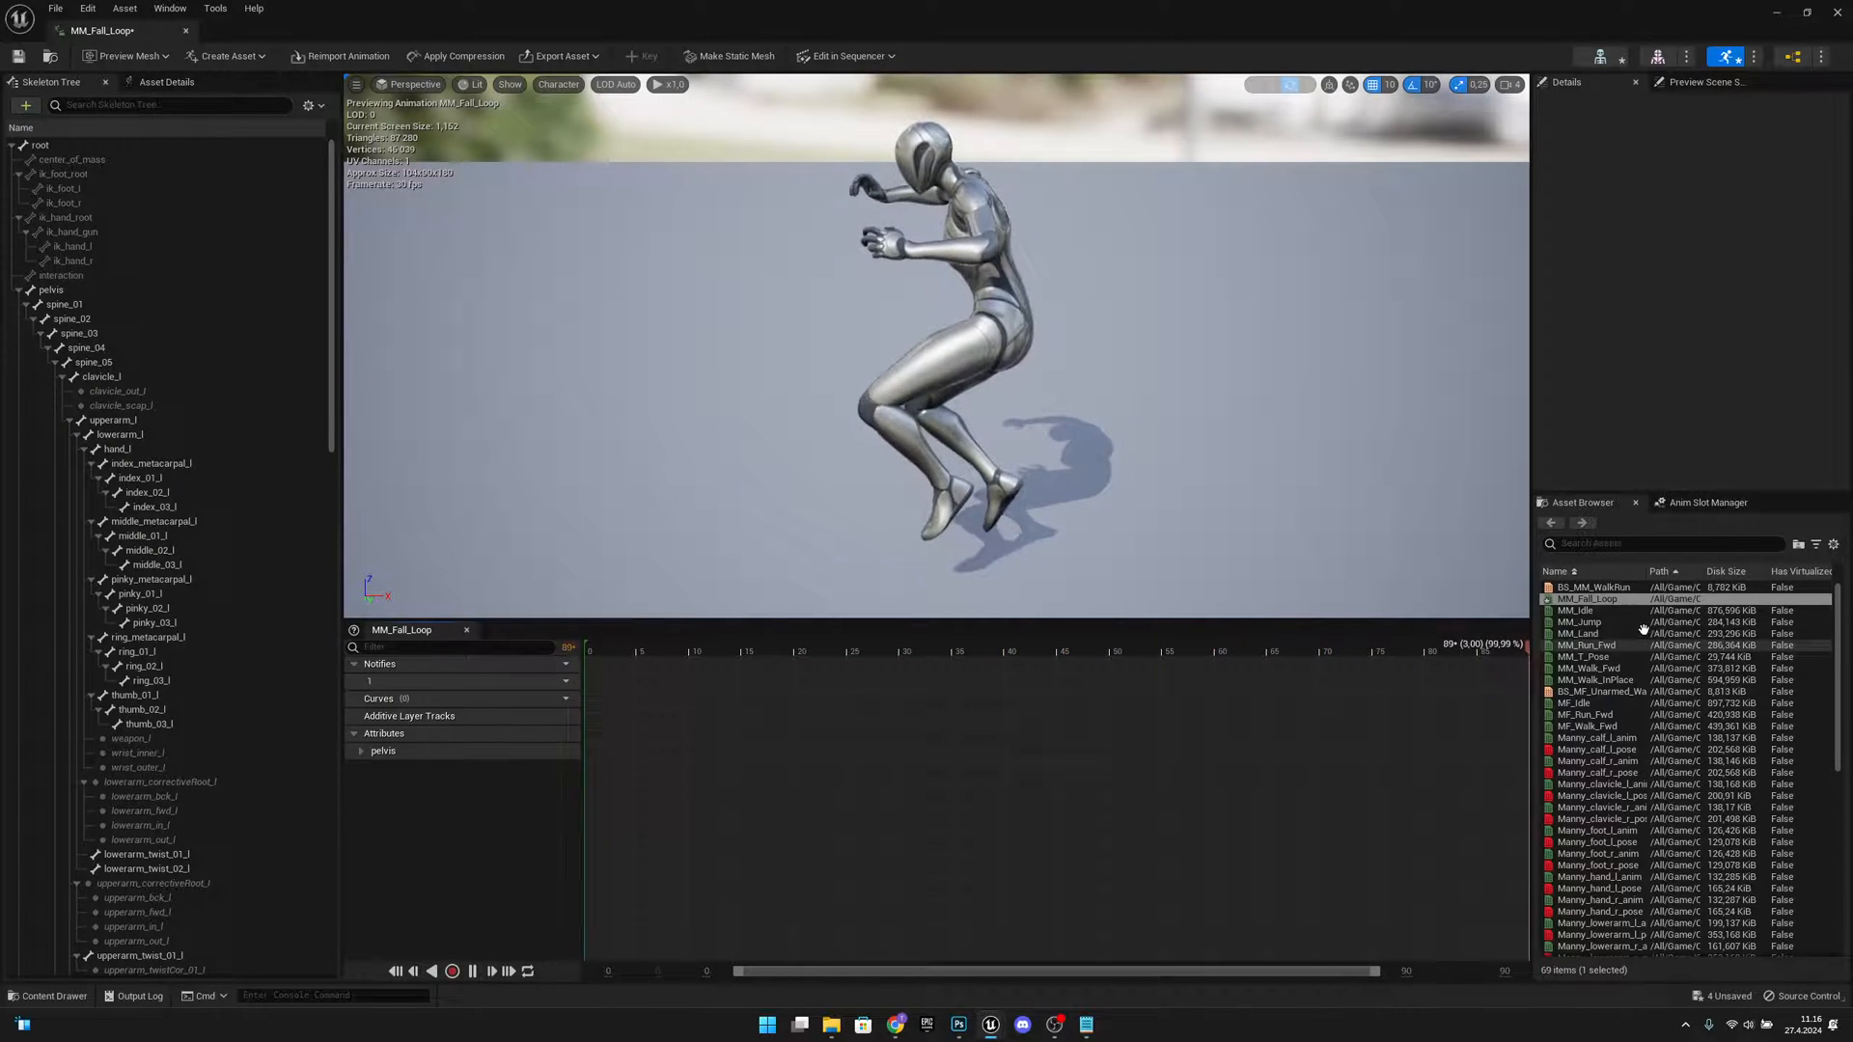
# Step: Compare MM_Fall_Loop's facing against the jump animation and the unarmed walk/run blend space
pyautogui.doubleClick(1581, 623)
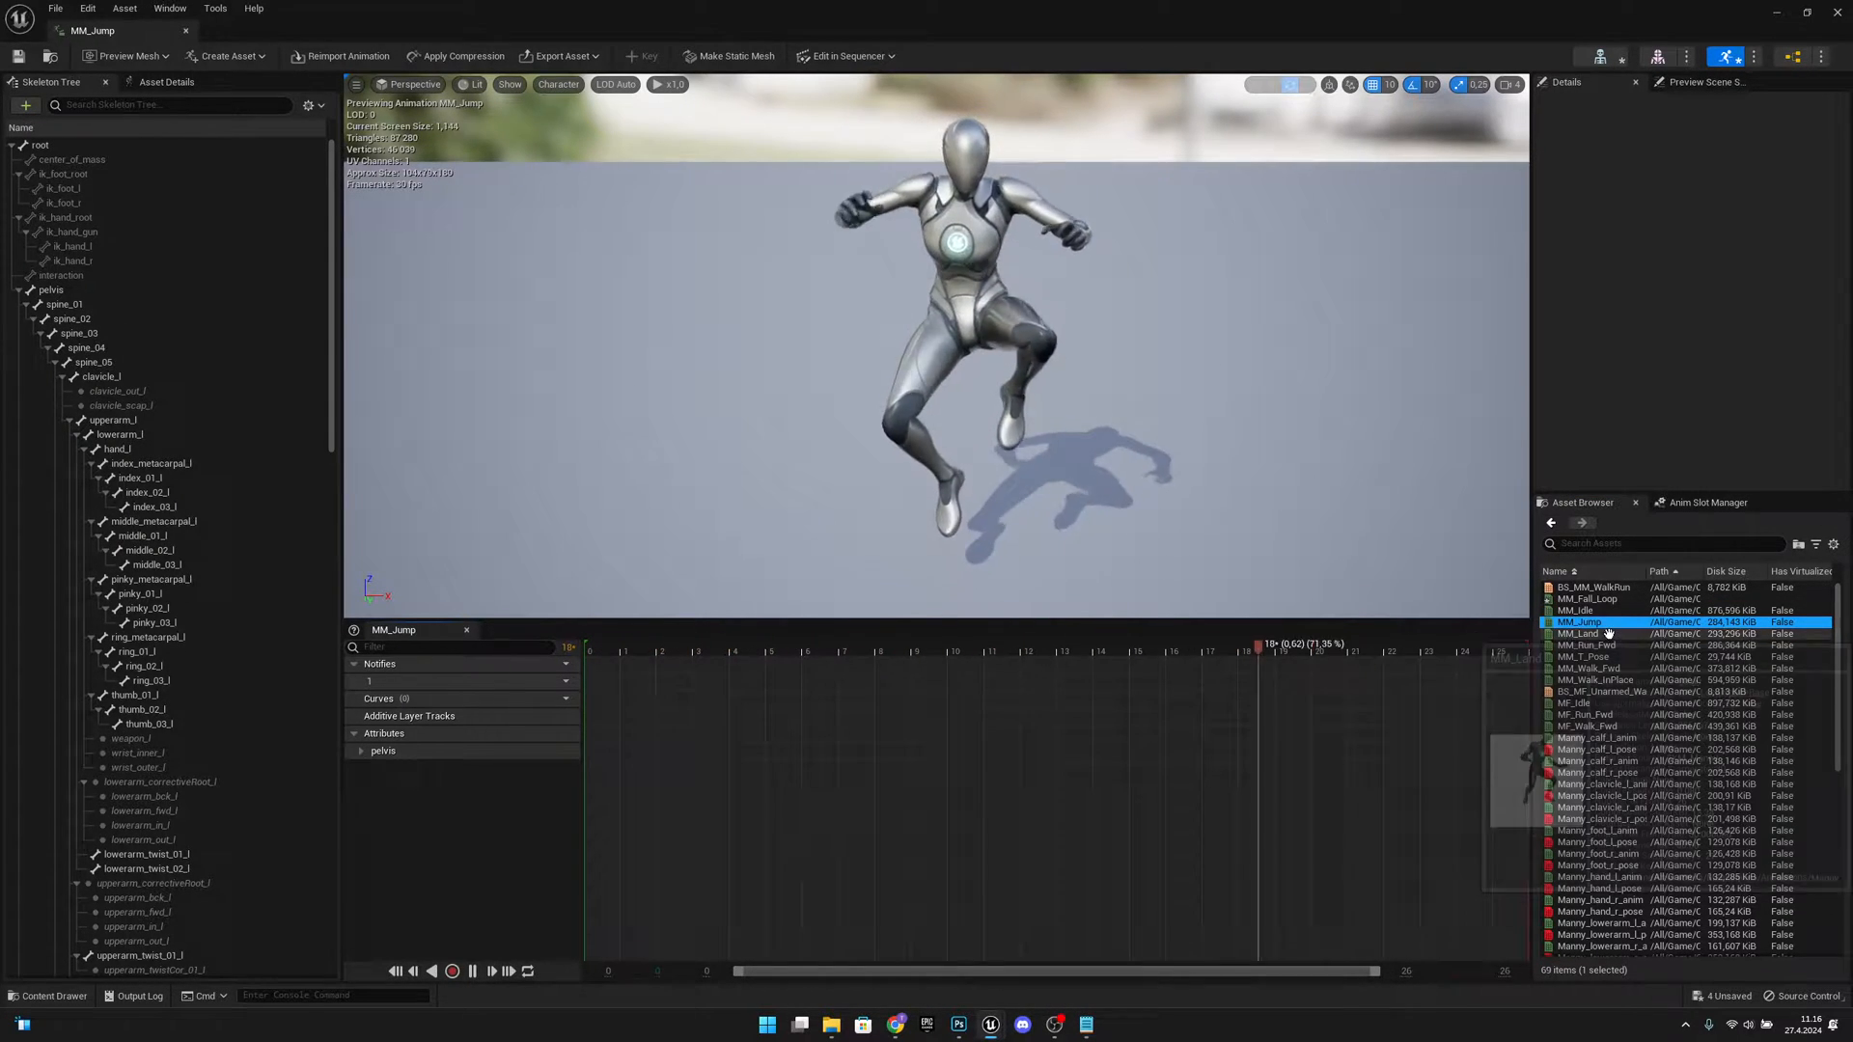
pyautogui.doubleClick(1598, 691)
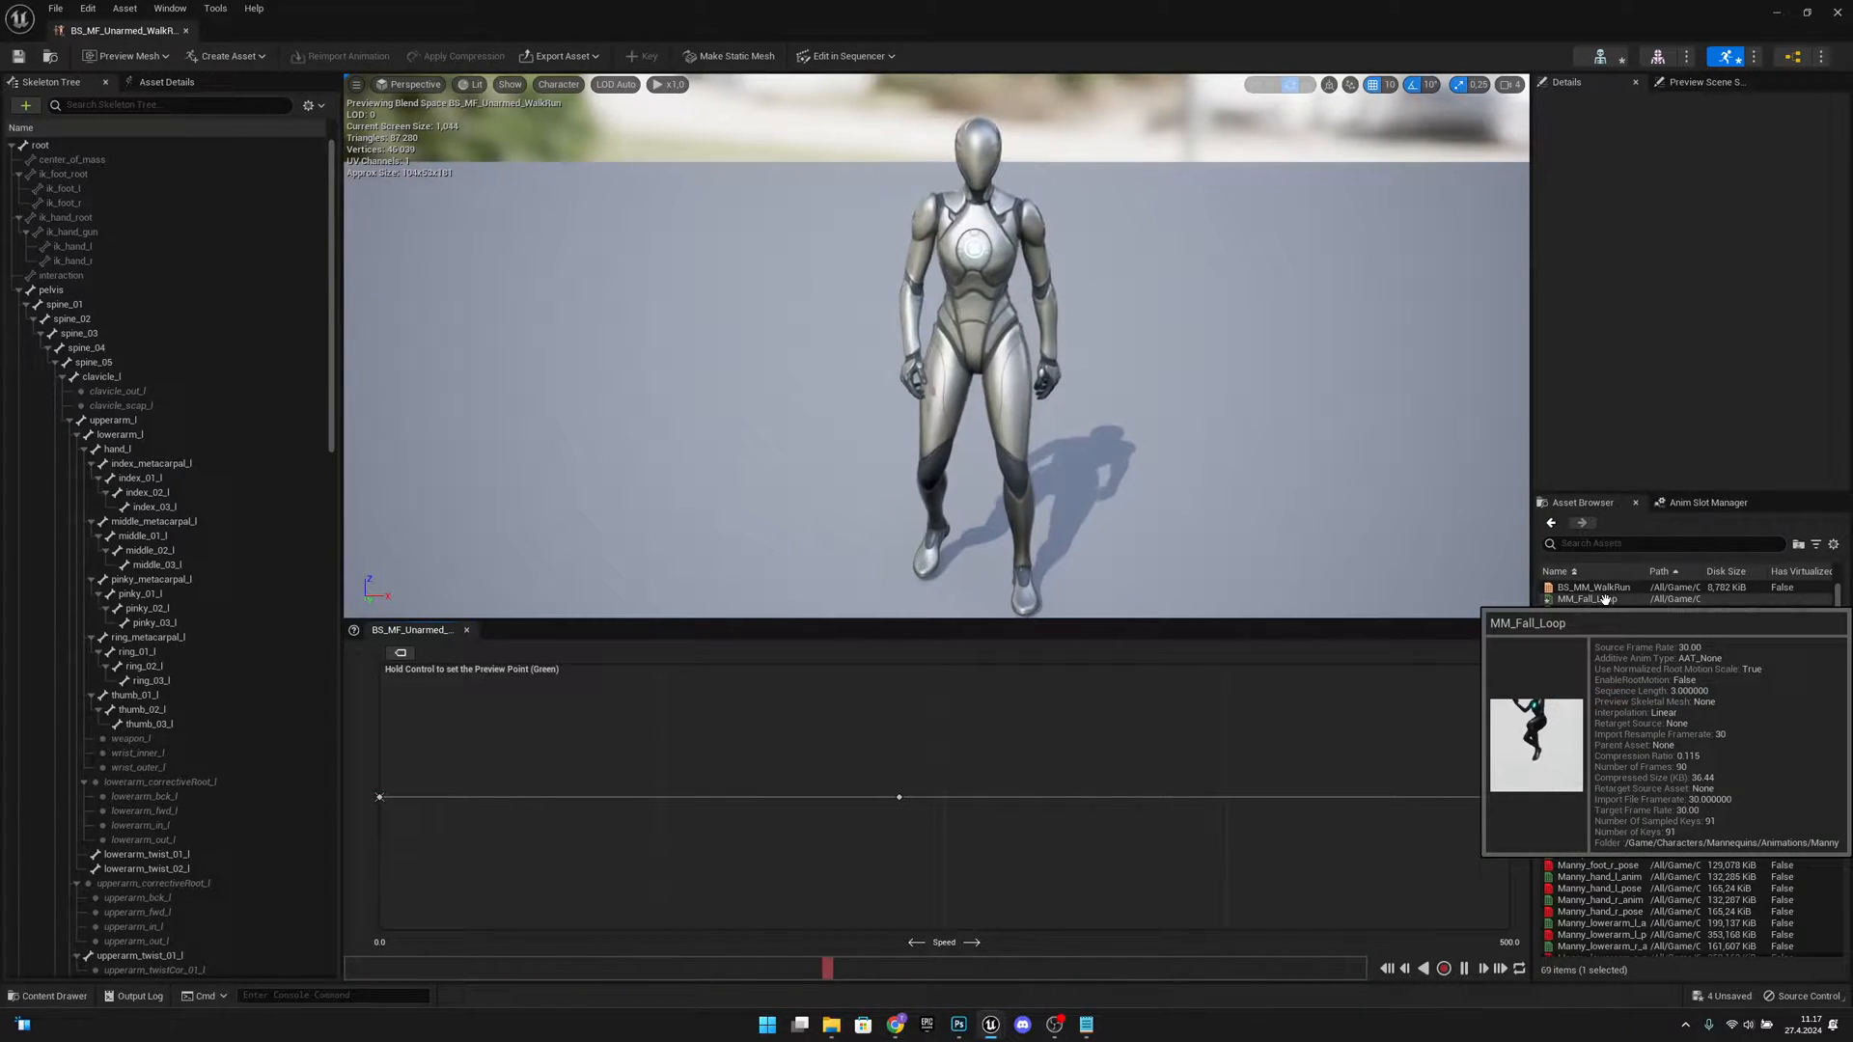
pyautogui.doubleClick(1589, 598)
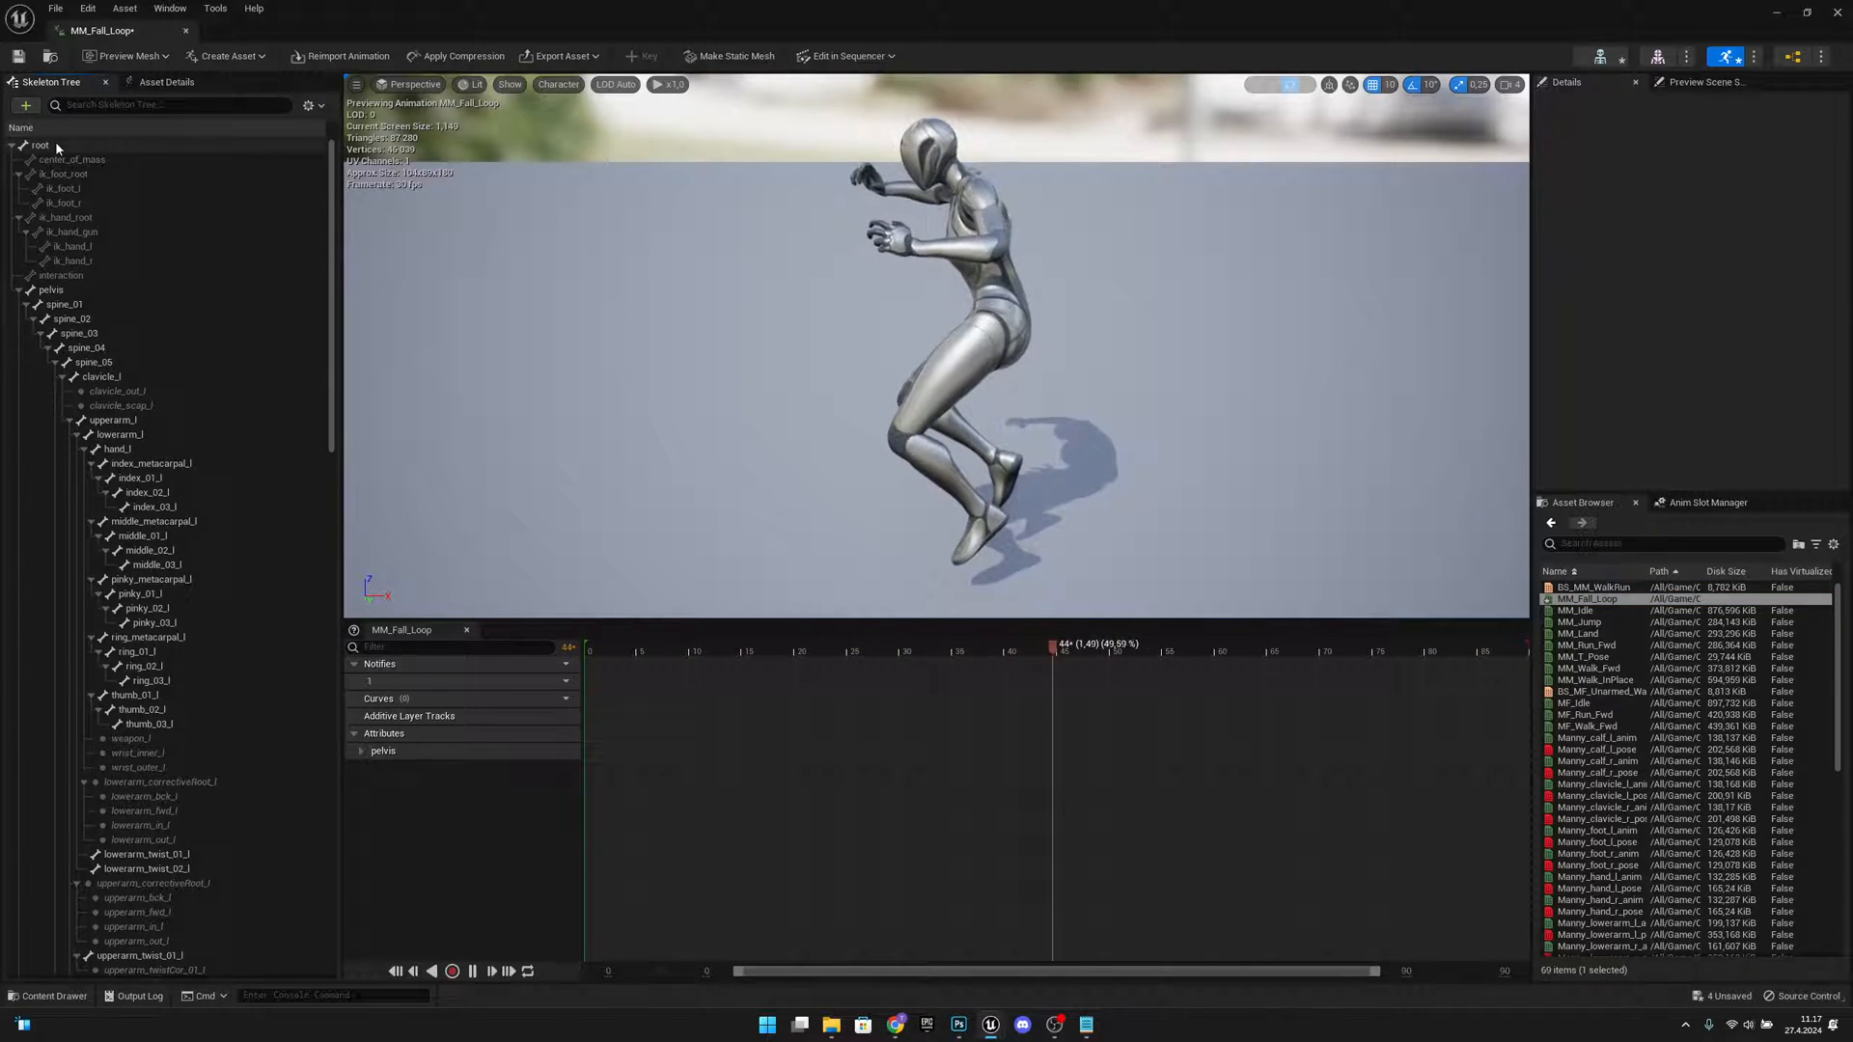
# Step: Rotate the root bone with the gizmo so the falling mannequin faces forward, and key it
pyautogui.click(39, 145)
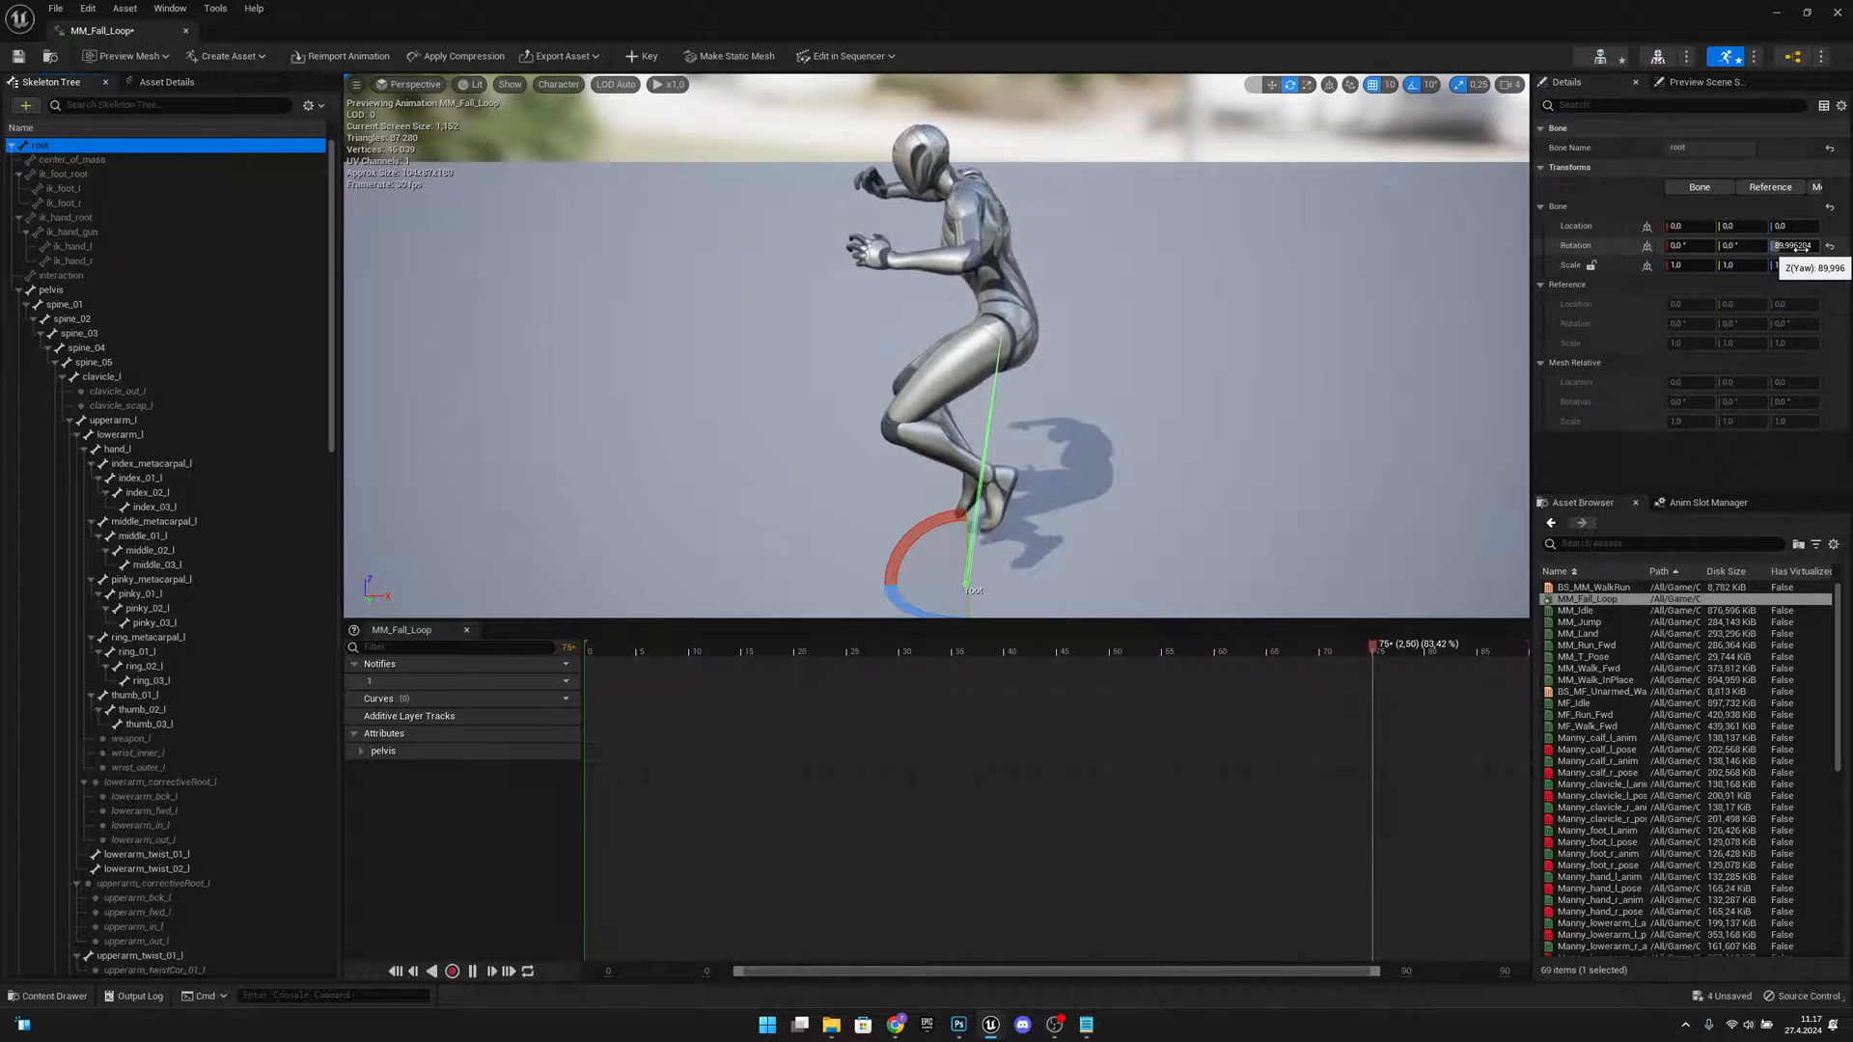
pyautogui.moveTo(1382, 645); pyautogui.dragTo(1059, 644)
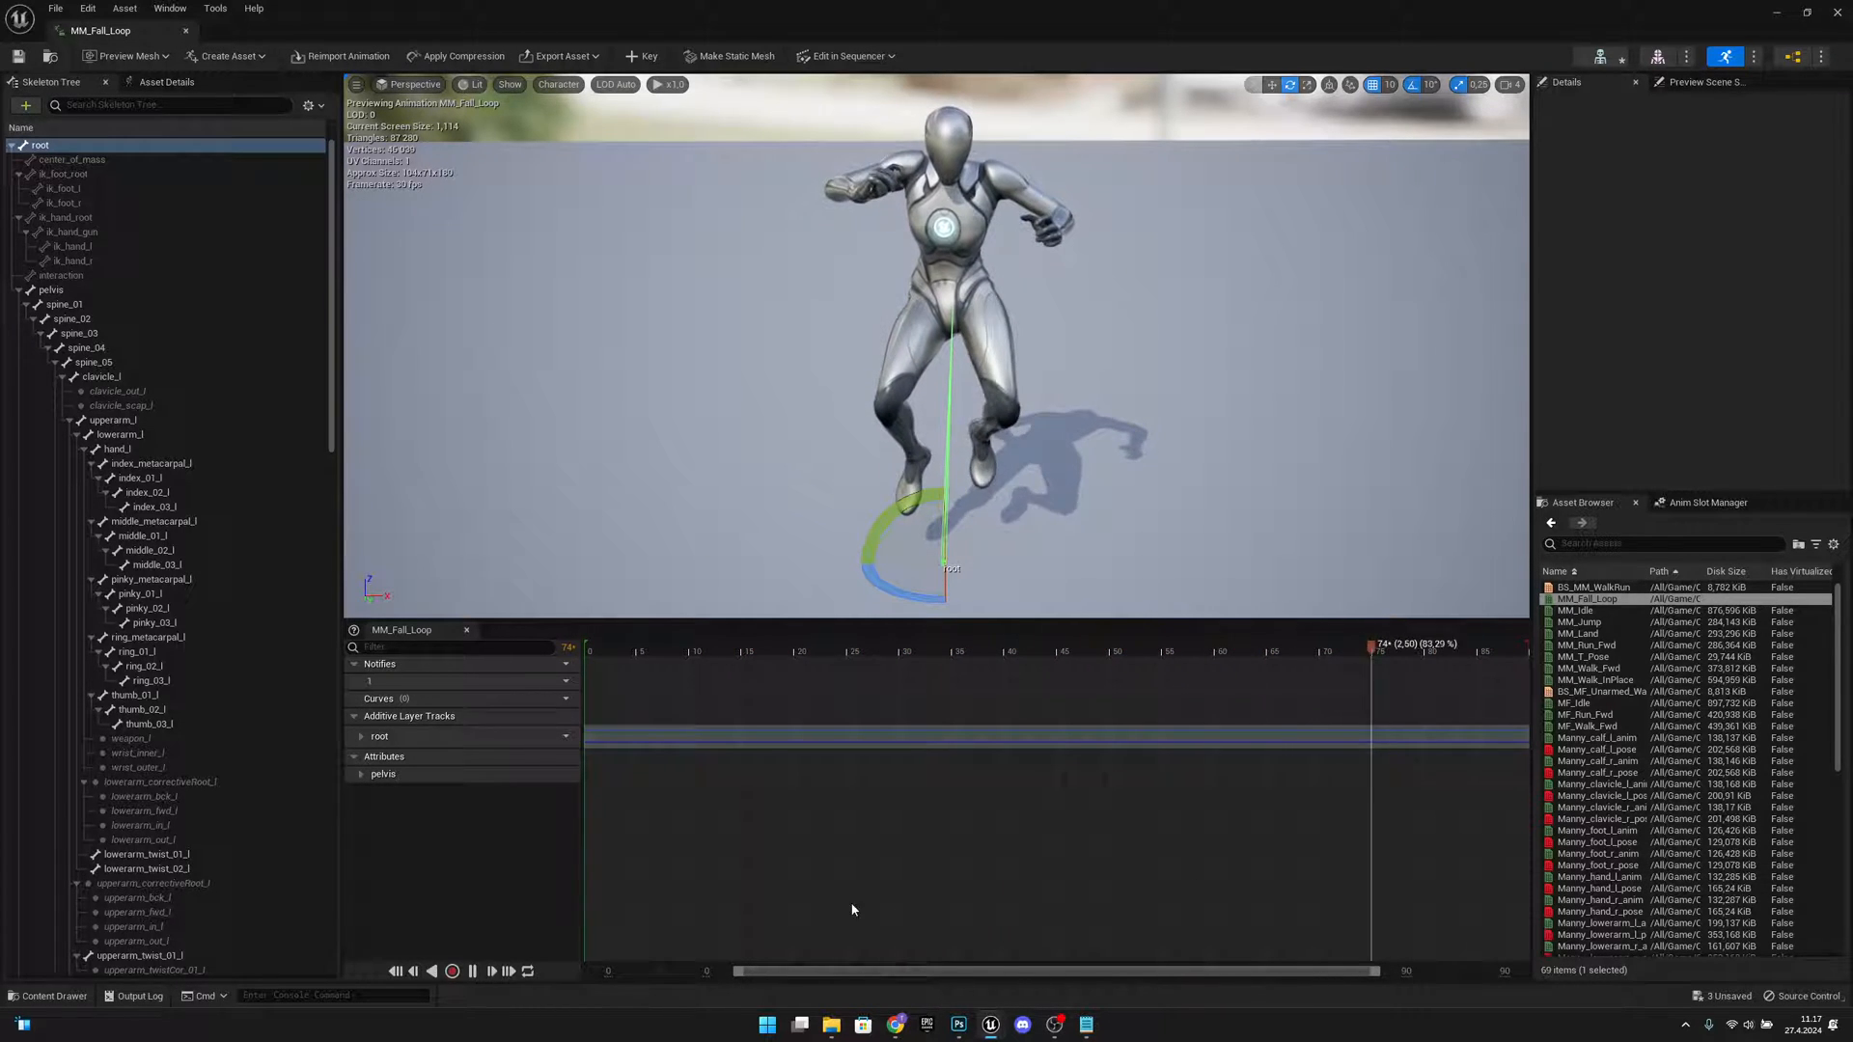
pyautogui.click(1052, 650)
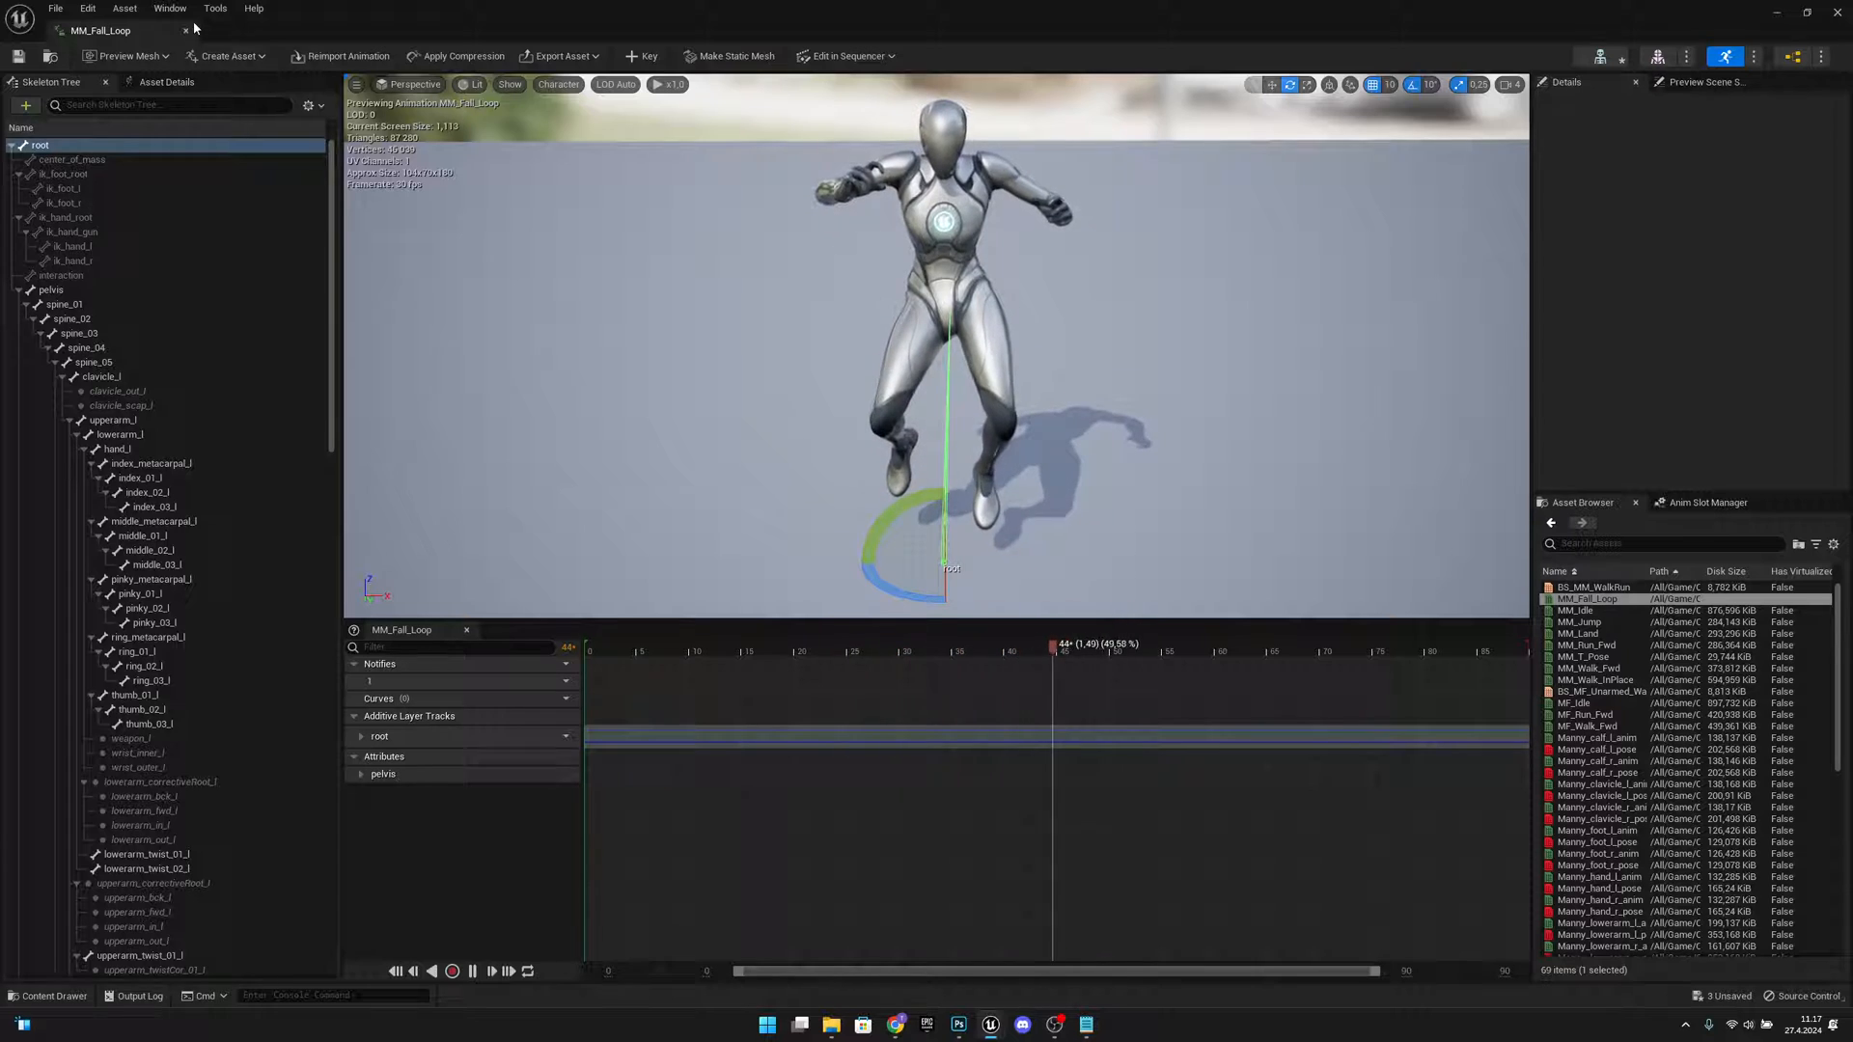
pyautogui.click(224, 56)
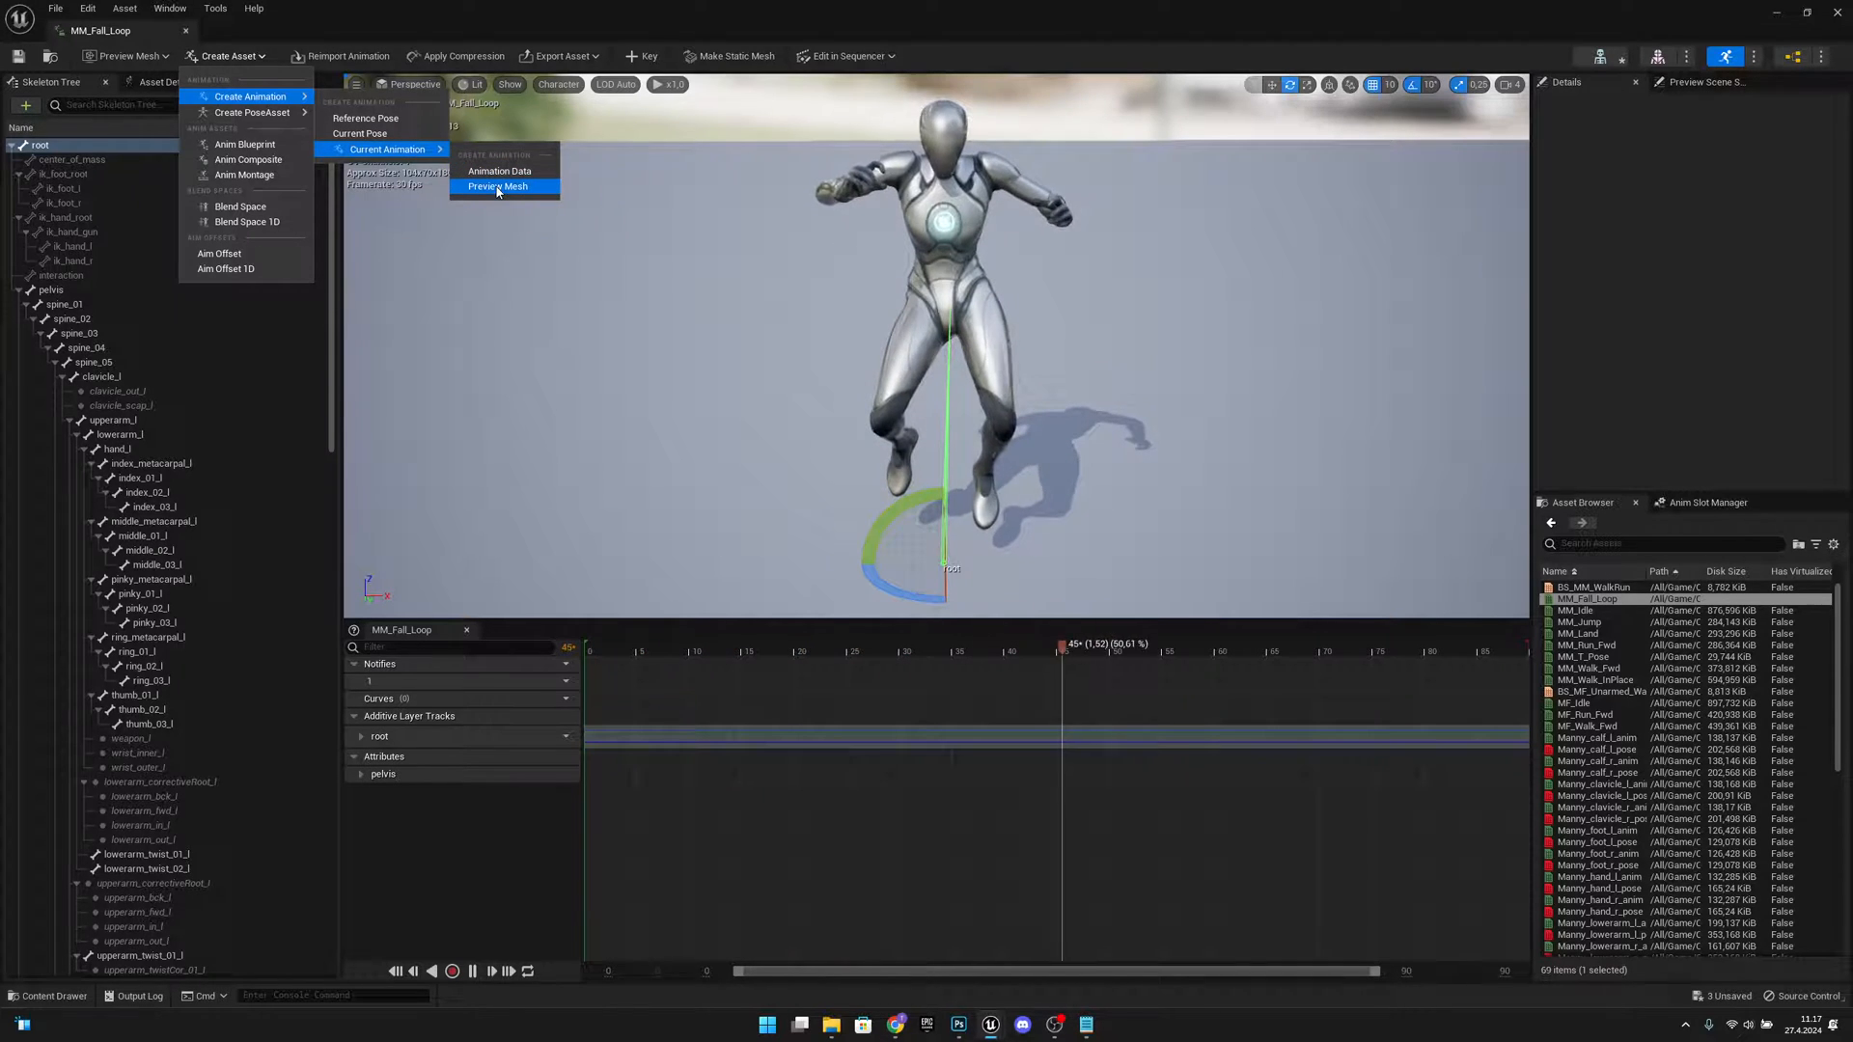
# Step: Create the animation as MM_Fall_Loop_Fixed in ThirdPerson/Blueprints from the current animation
pyautogui.click(498, 187)
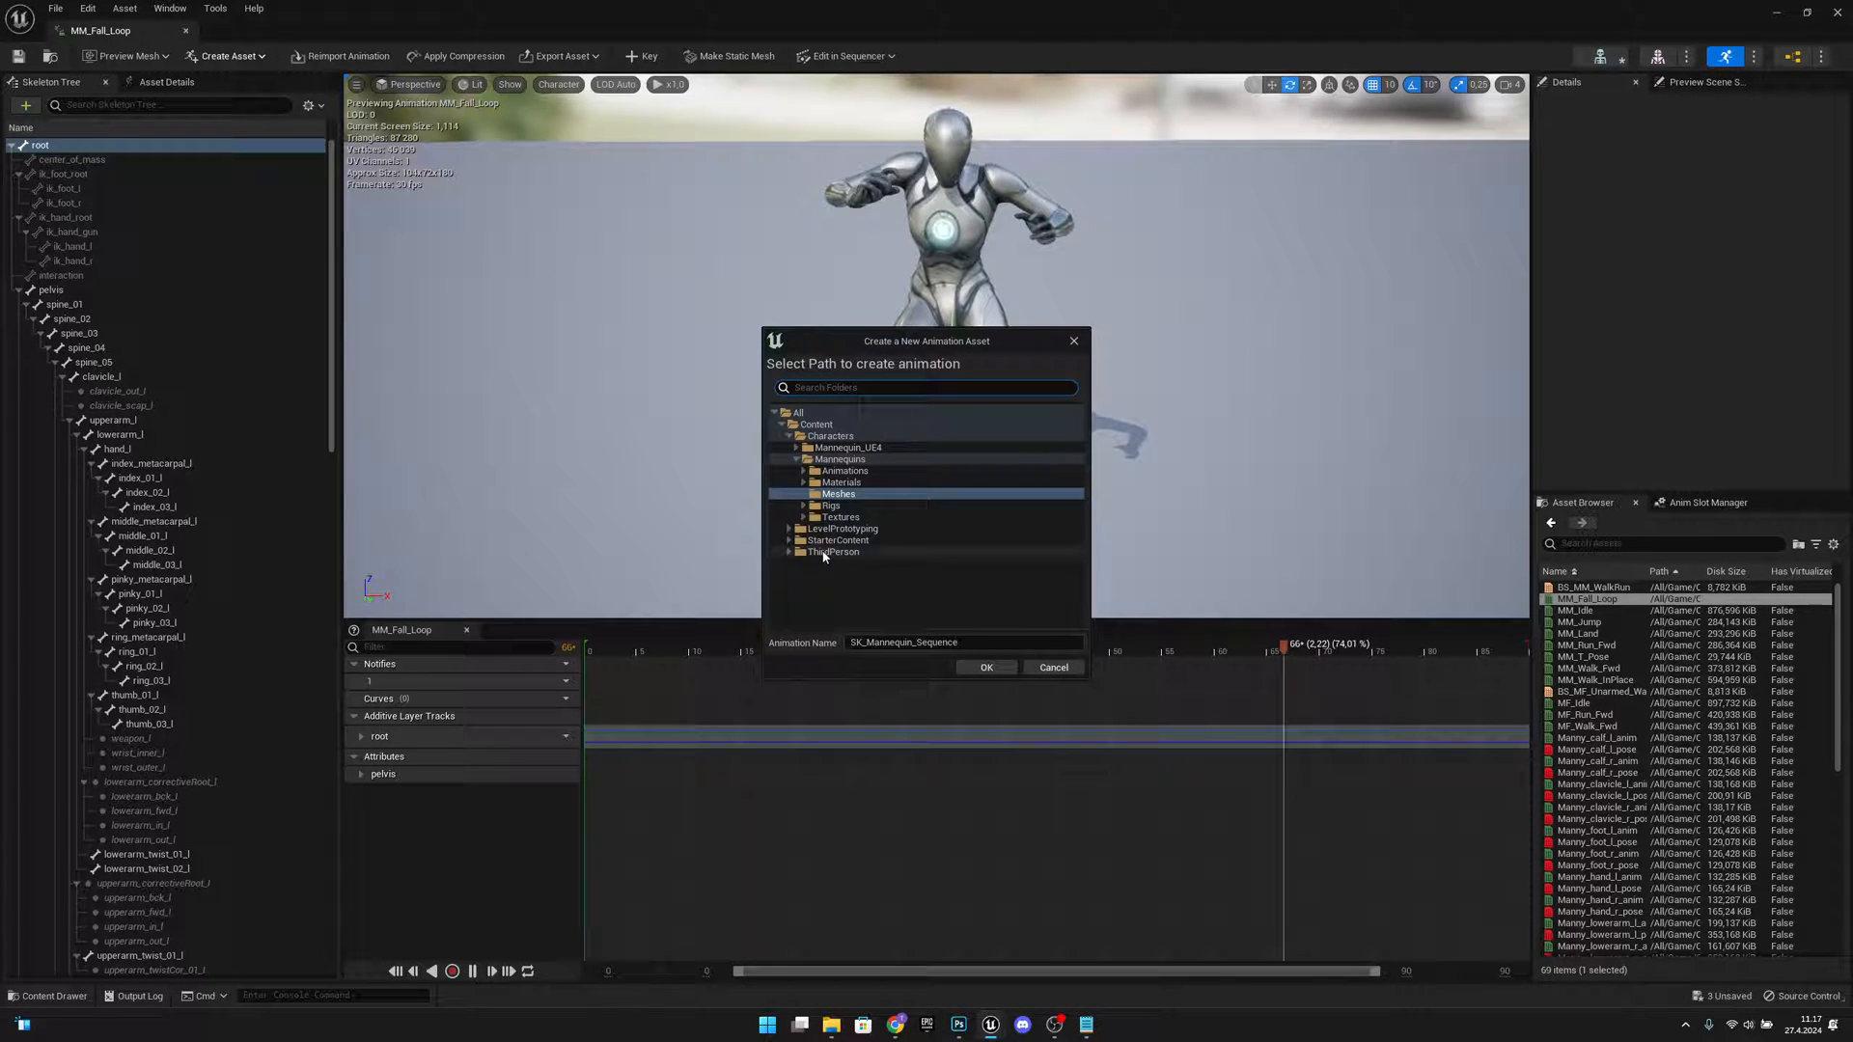
pyautogui.click(834, 553)
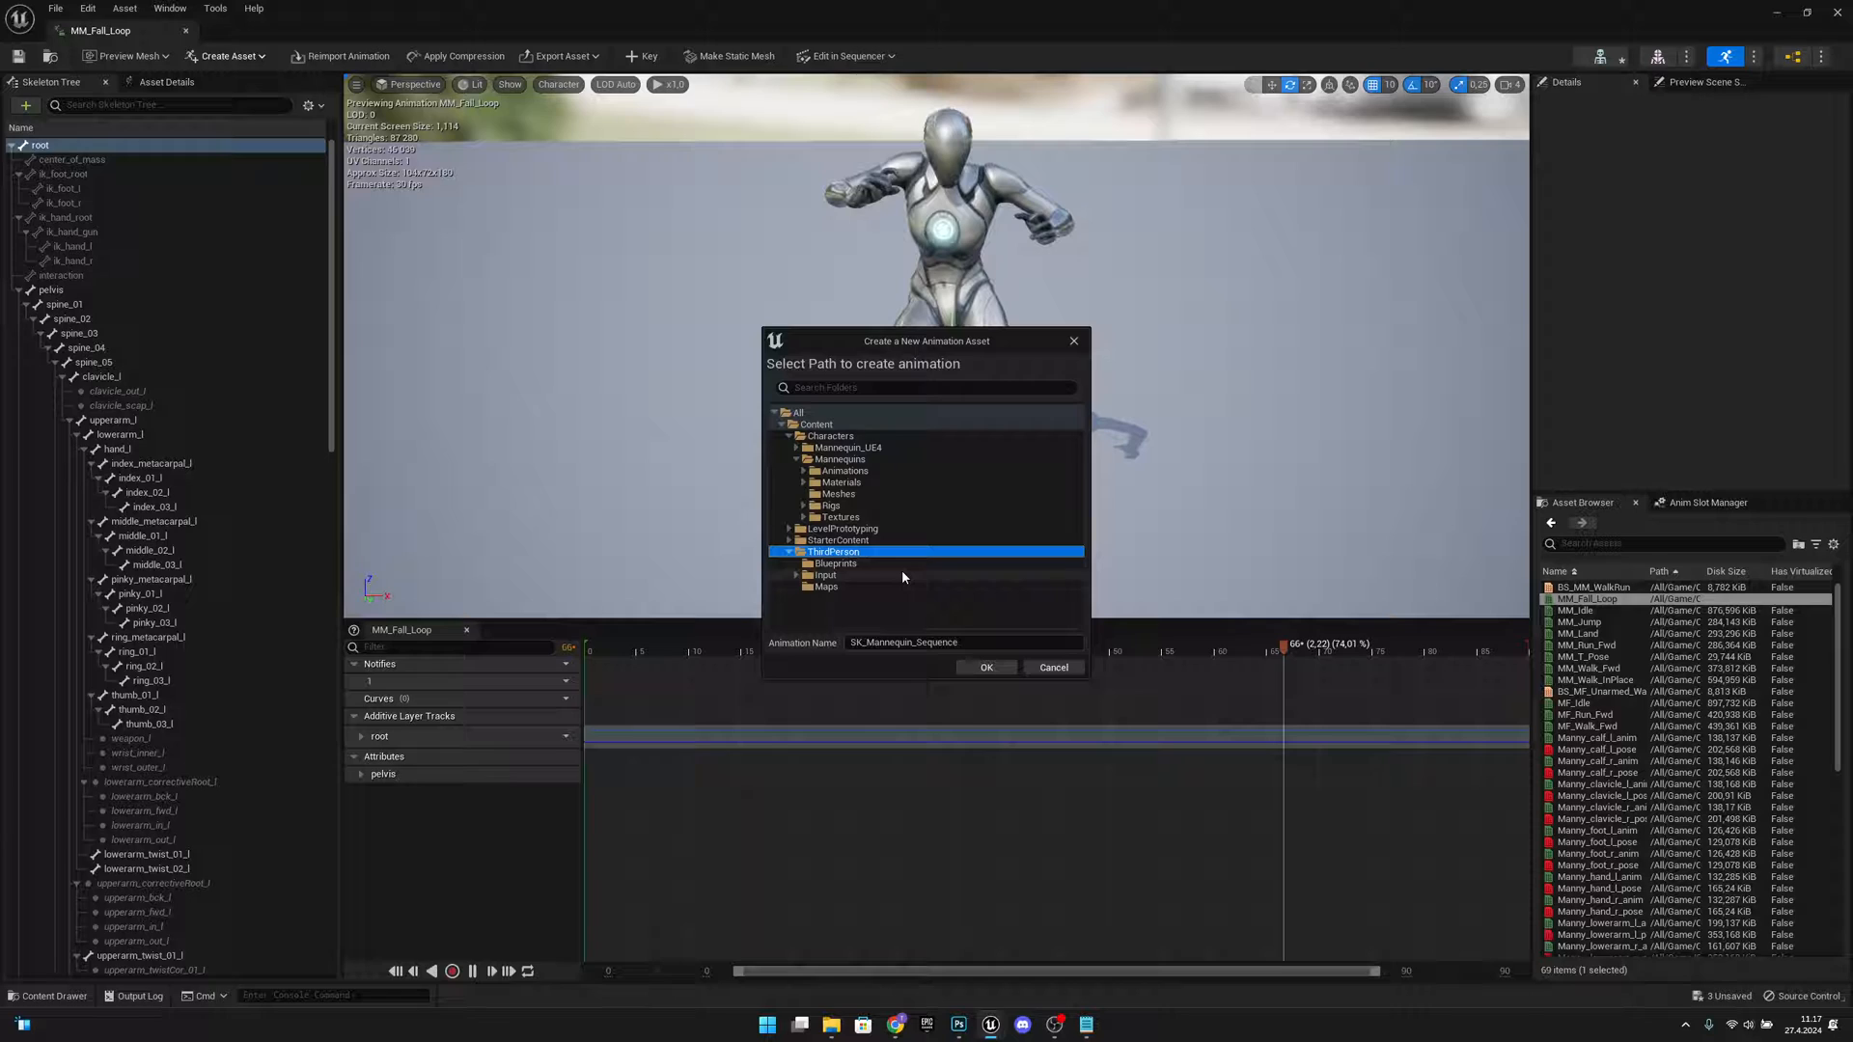
pyautogui.click(834, 562)
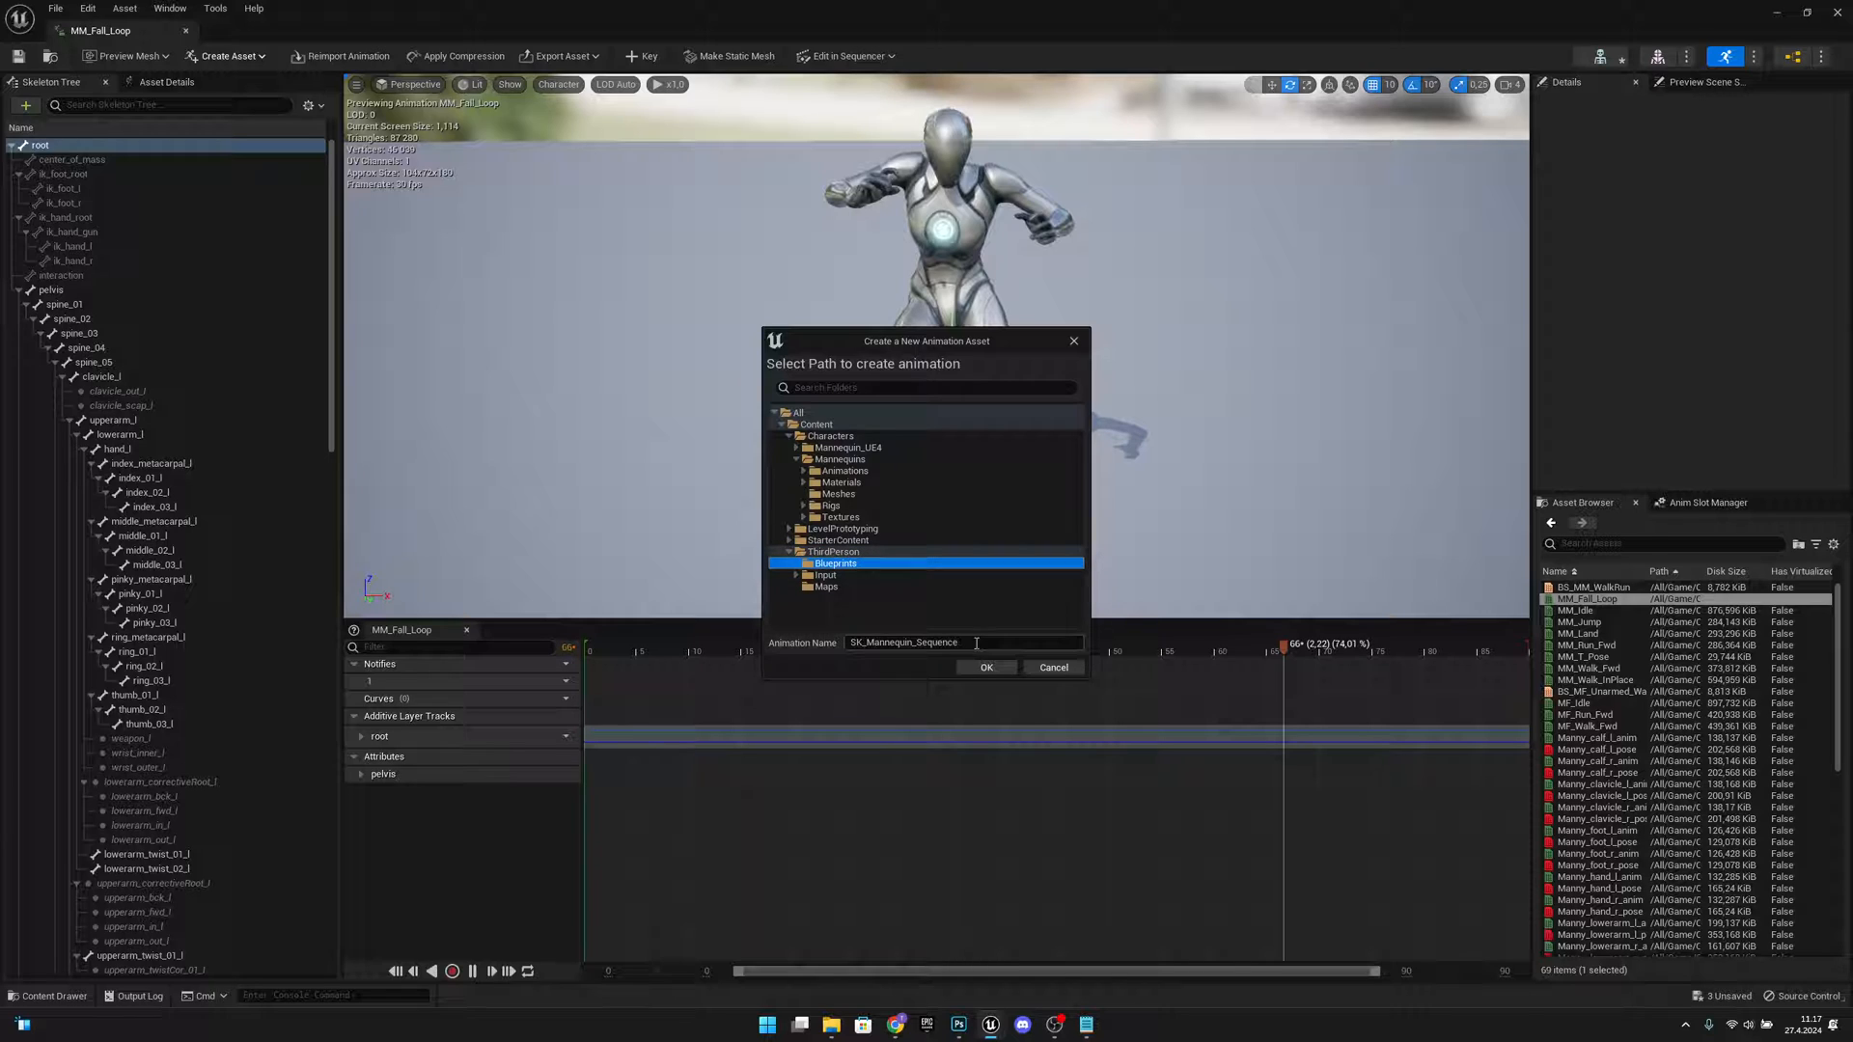
pyautogui.write('M')
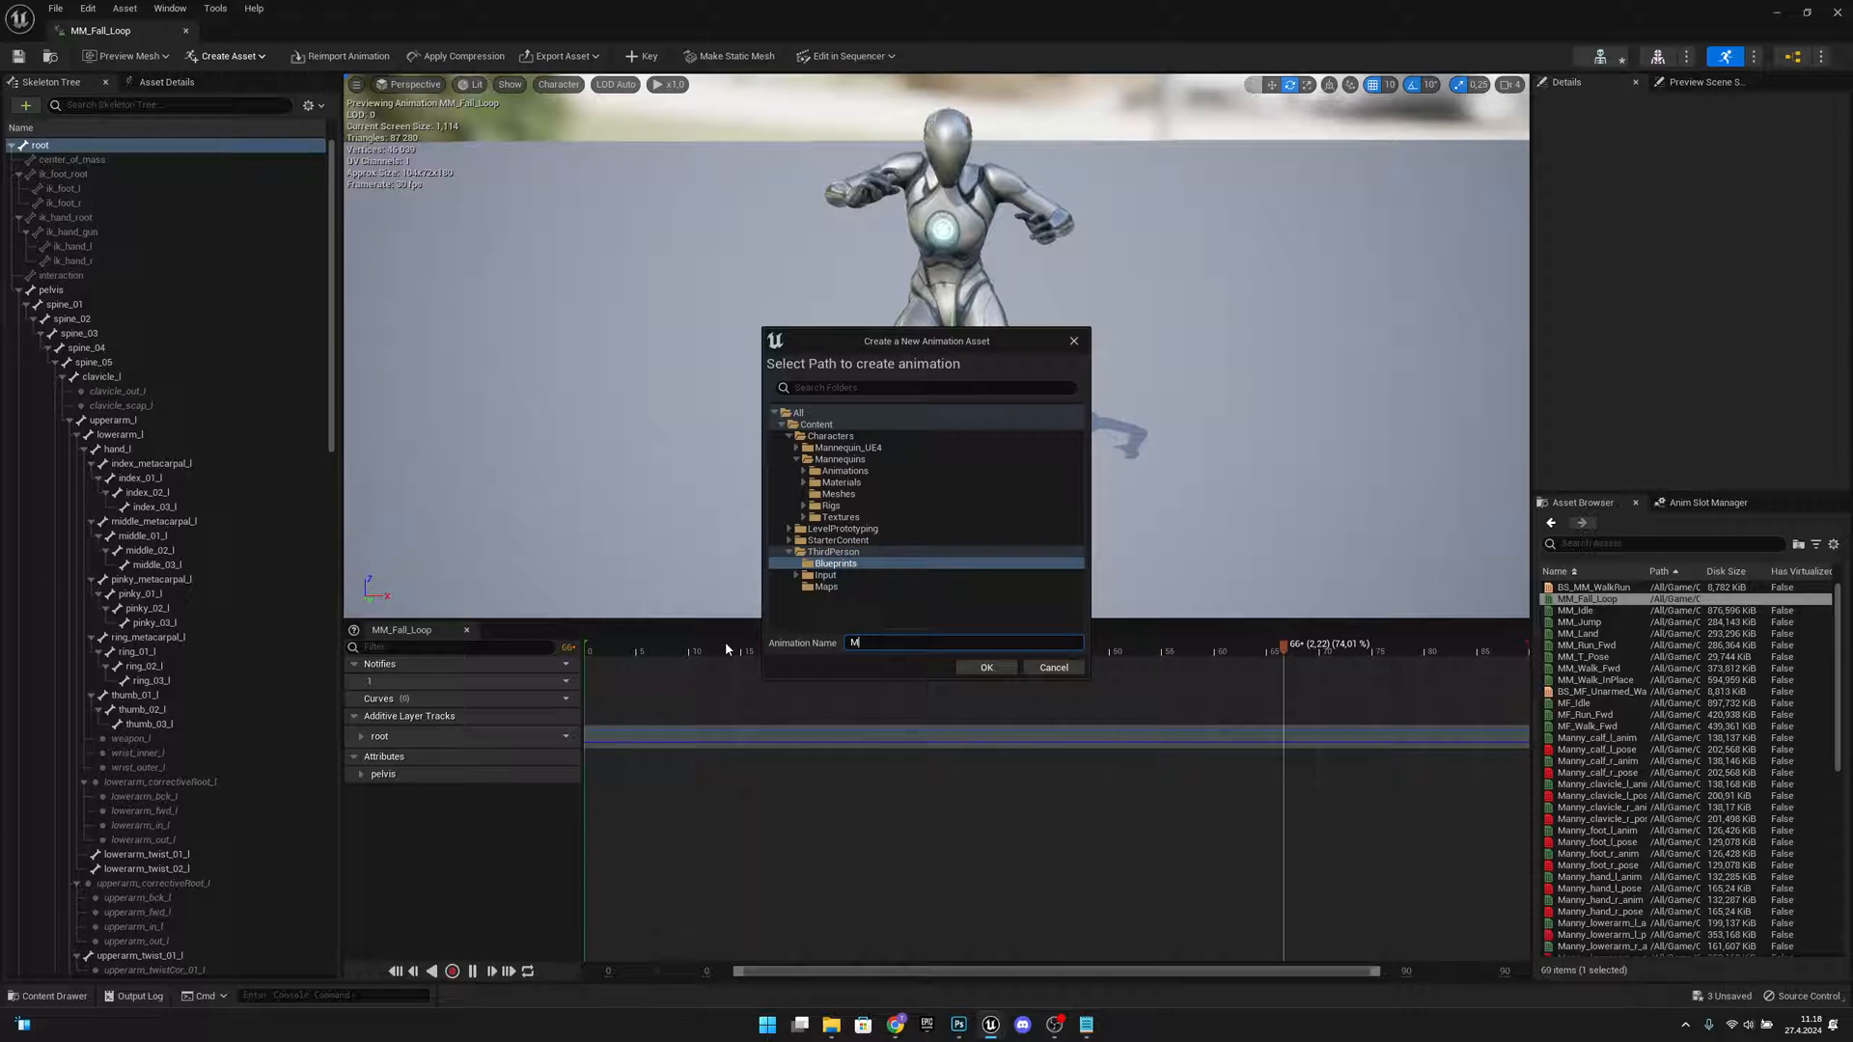
pyautogui.write('M_Fall_')
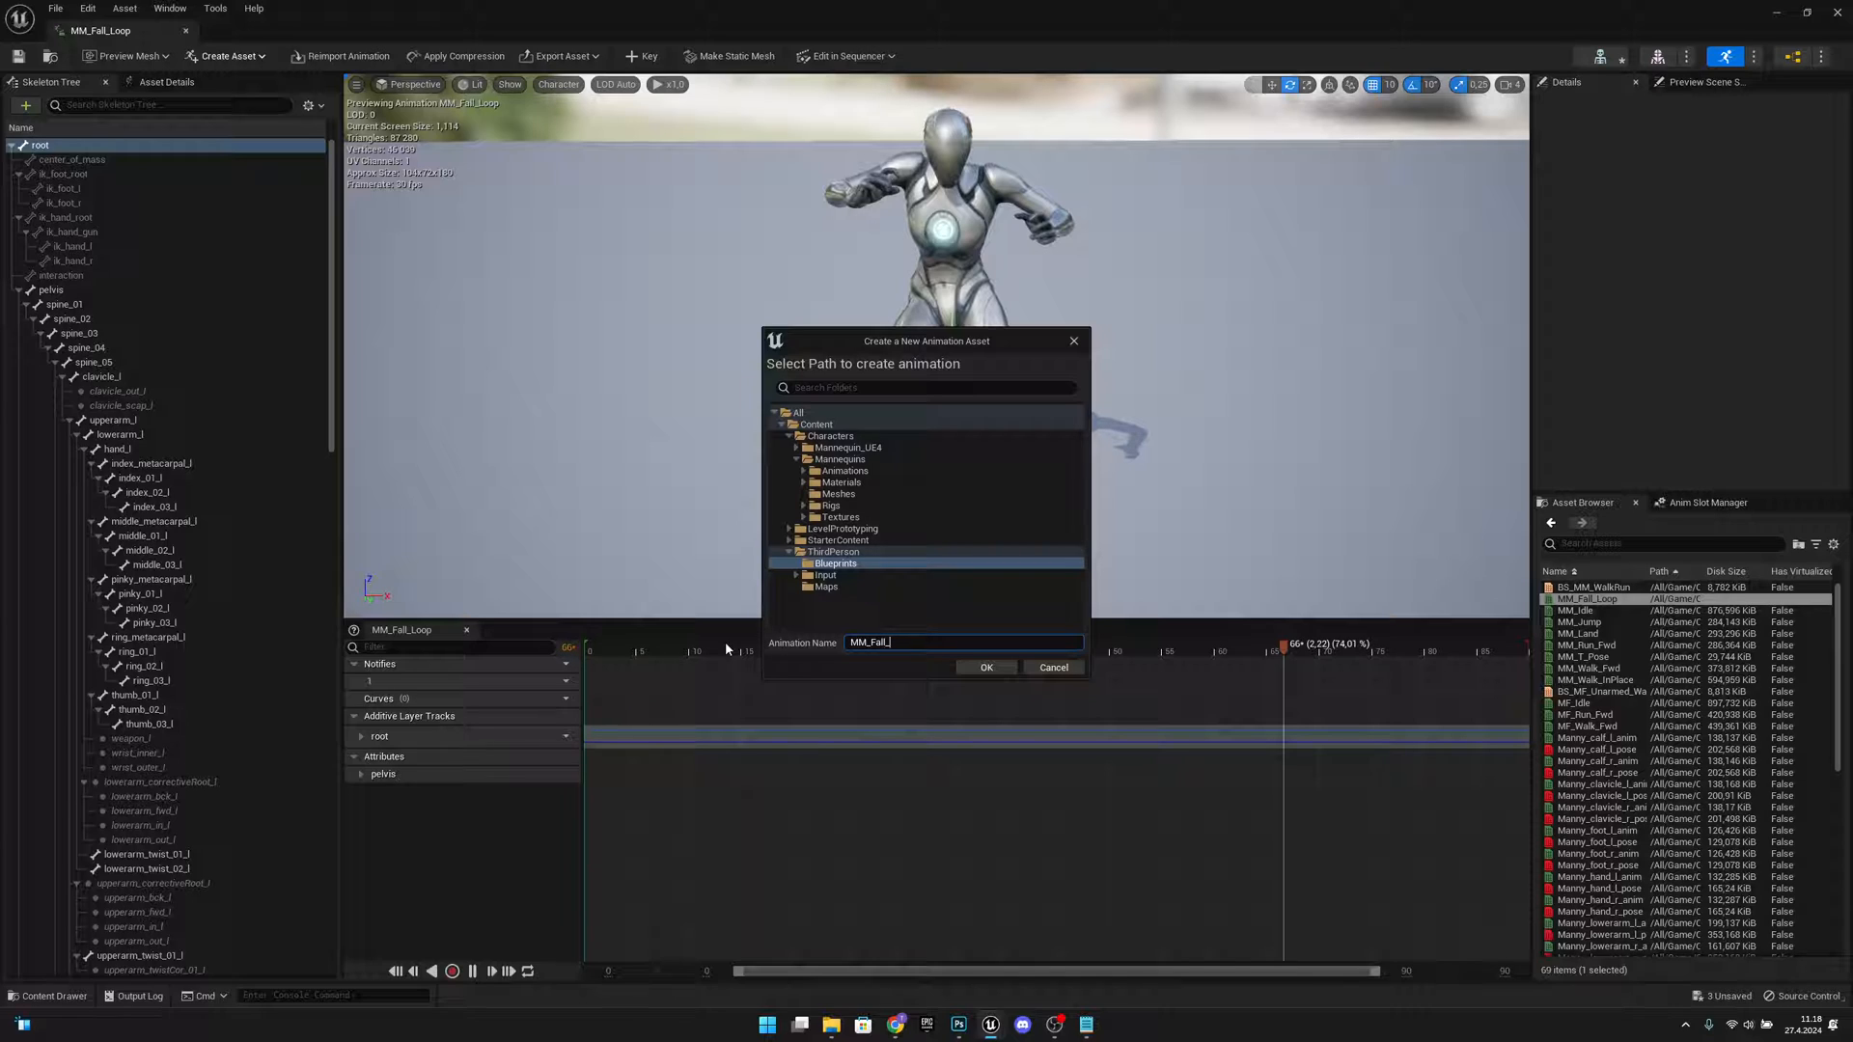
pyautogui.write('Loop_')
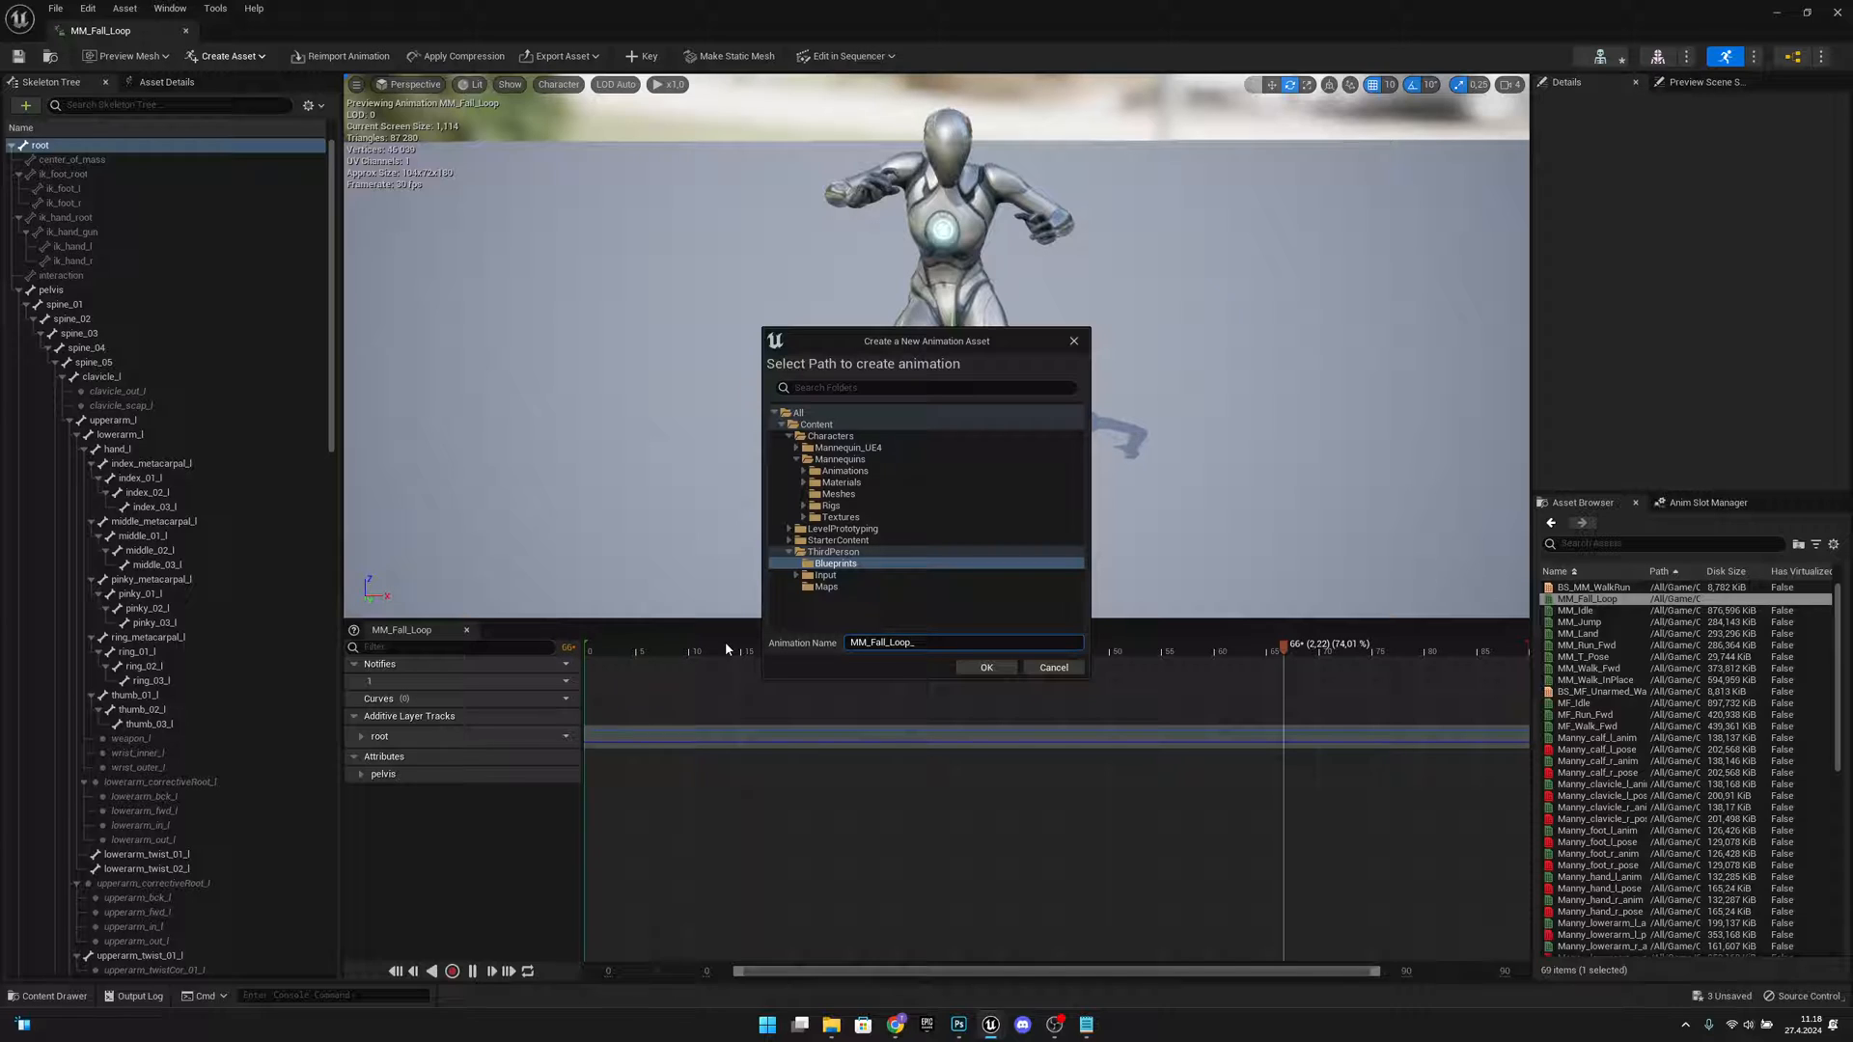
pyautogui.write('Fixed')
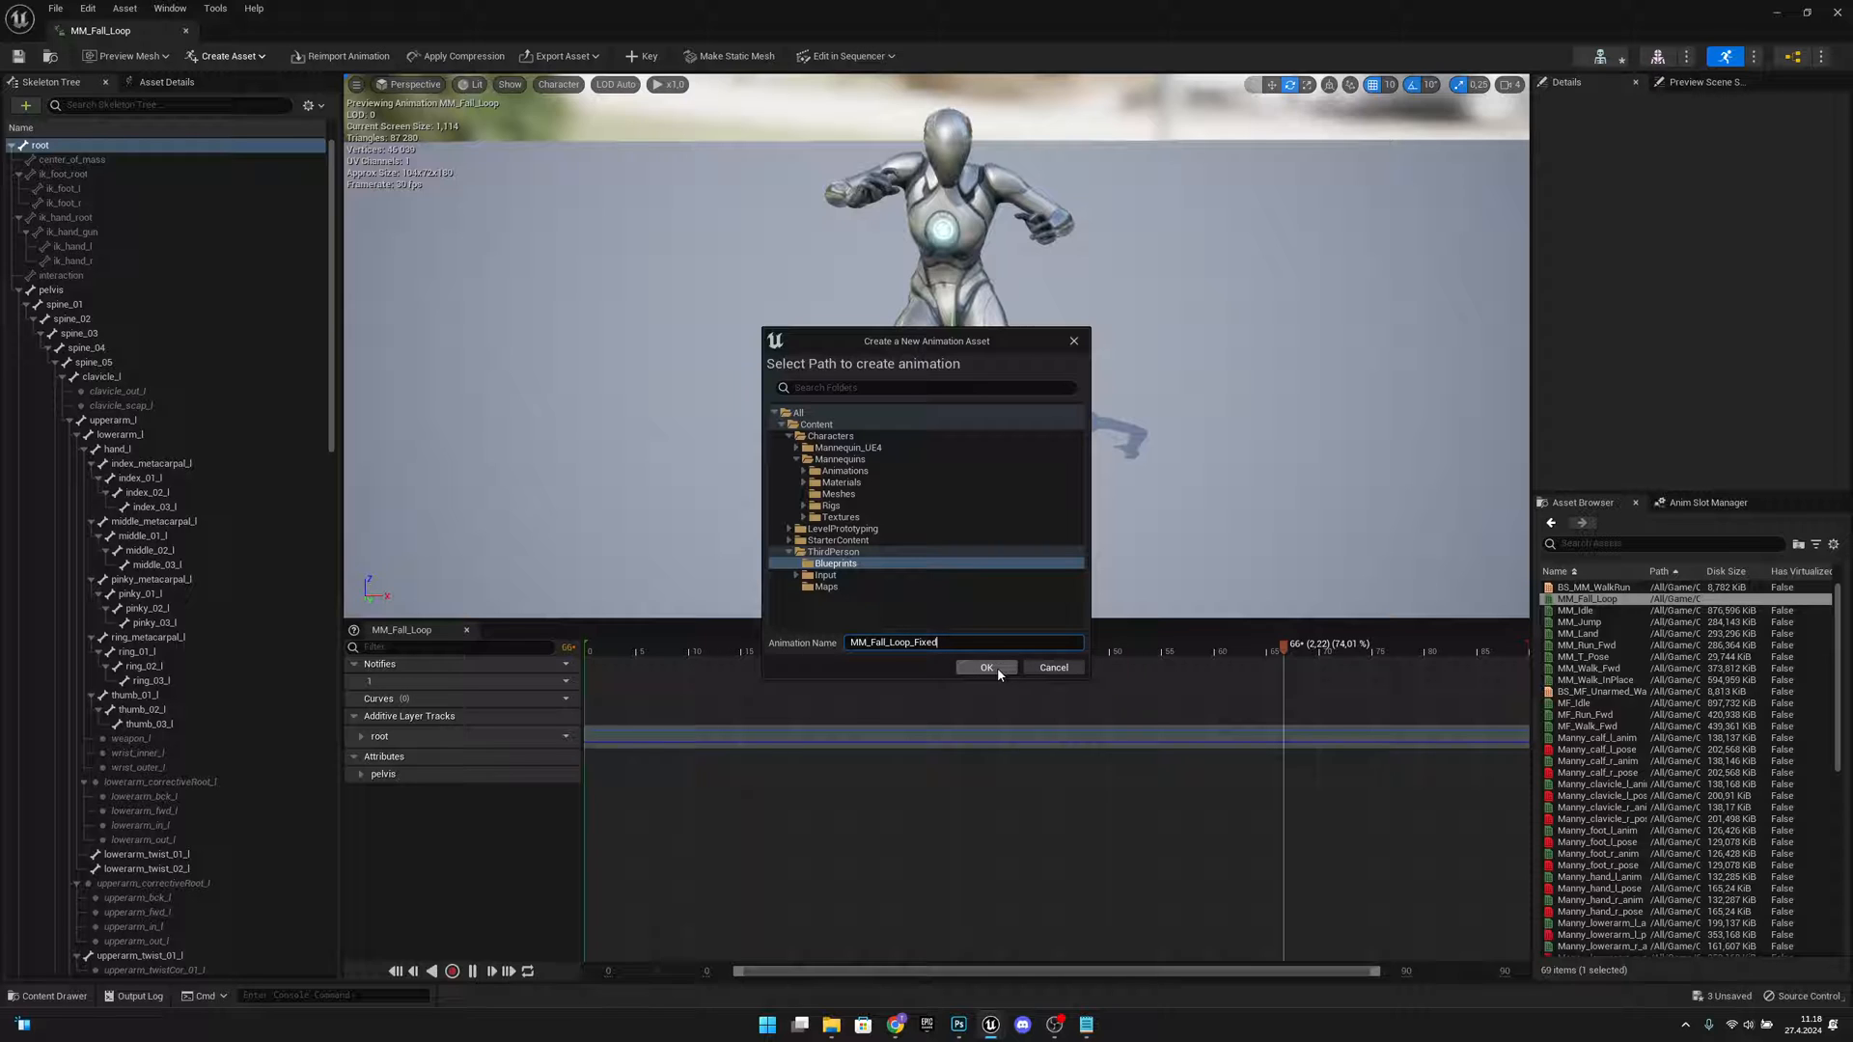
pyautogui.click(987, 666)
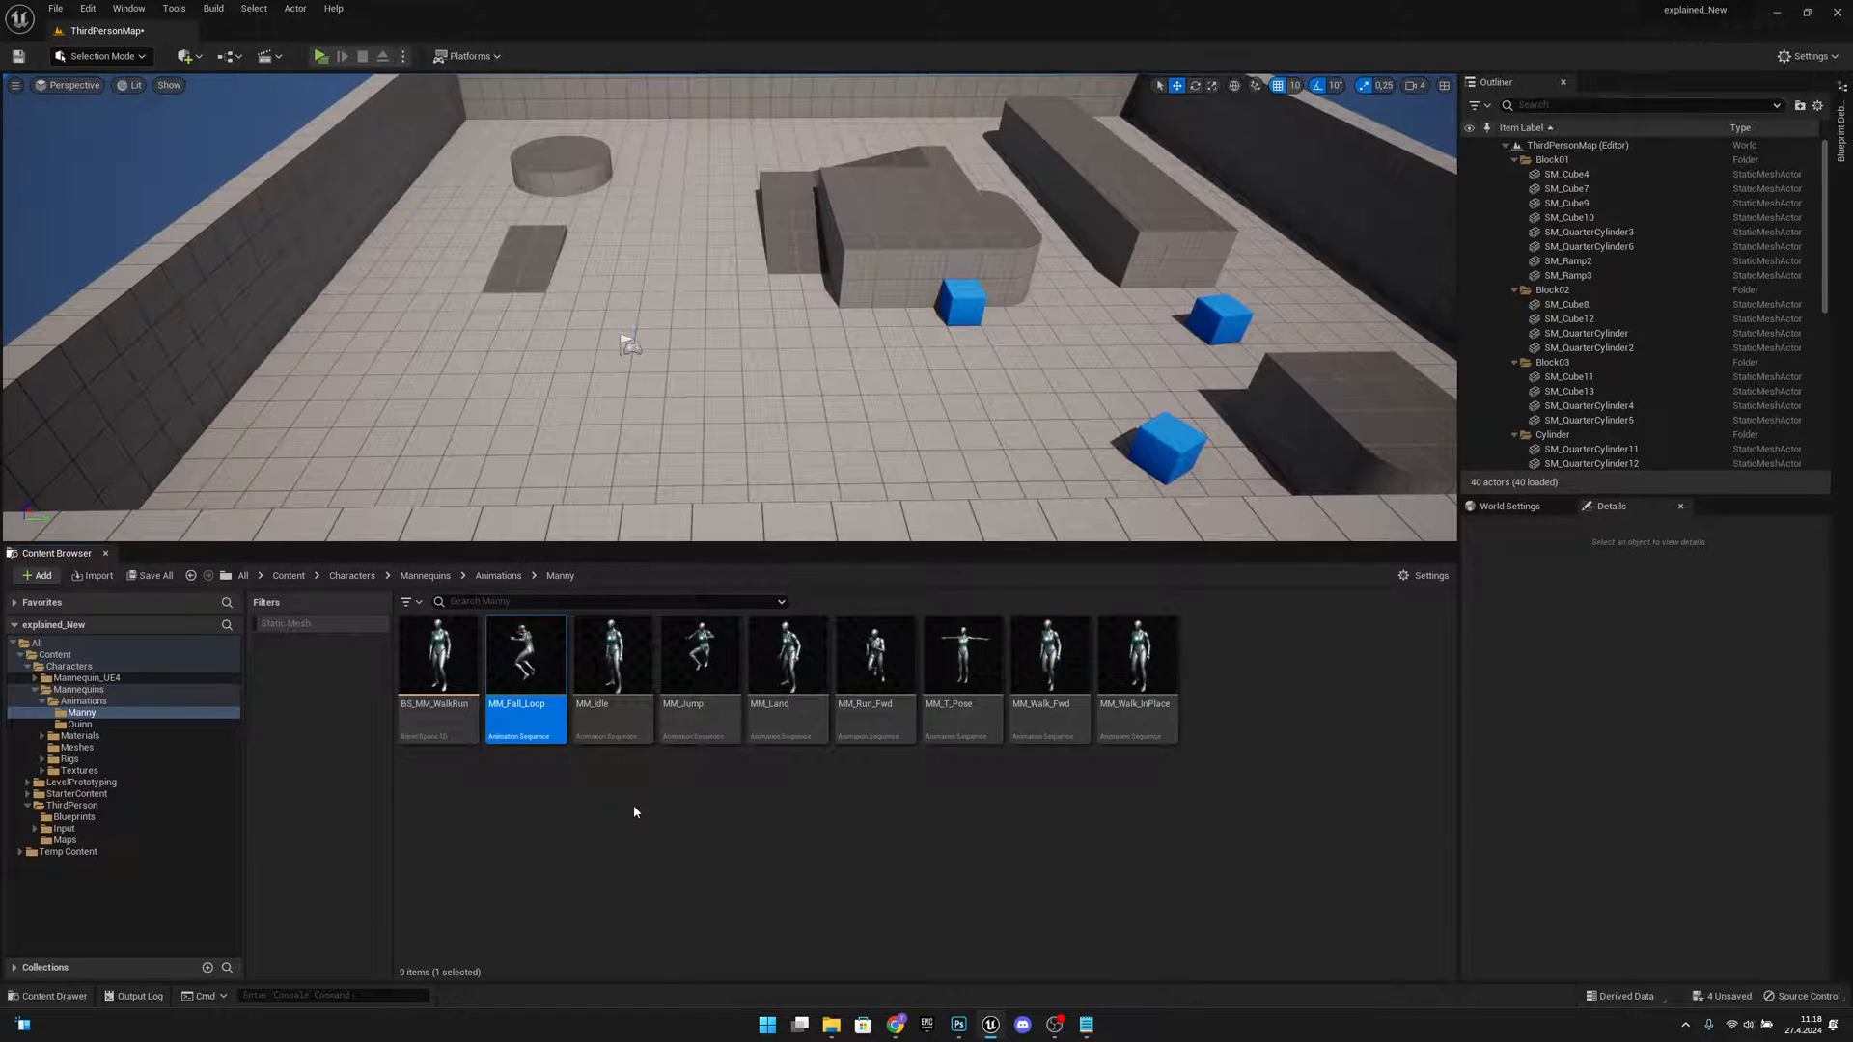
pyautogui.moveTo(709, 886)
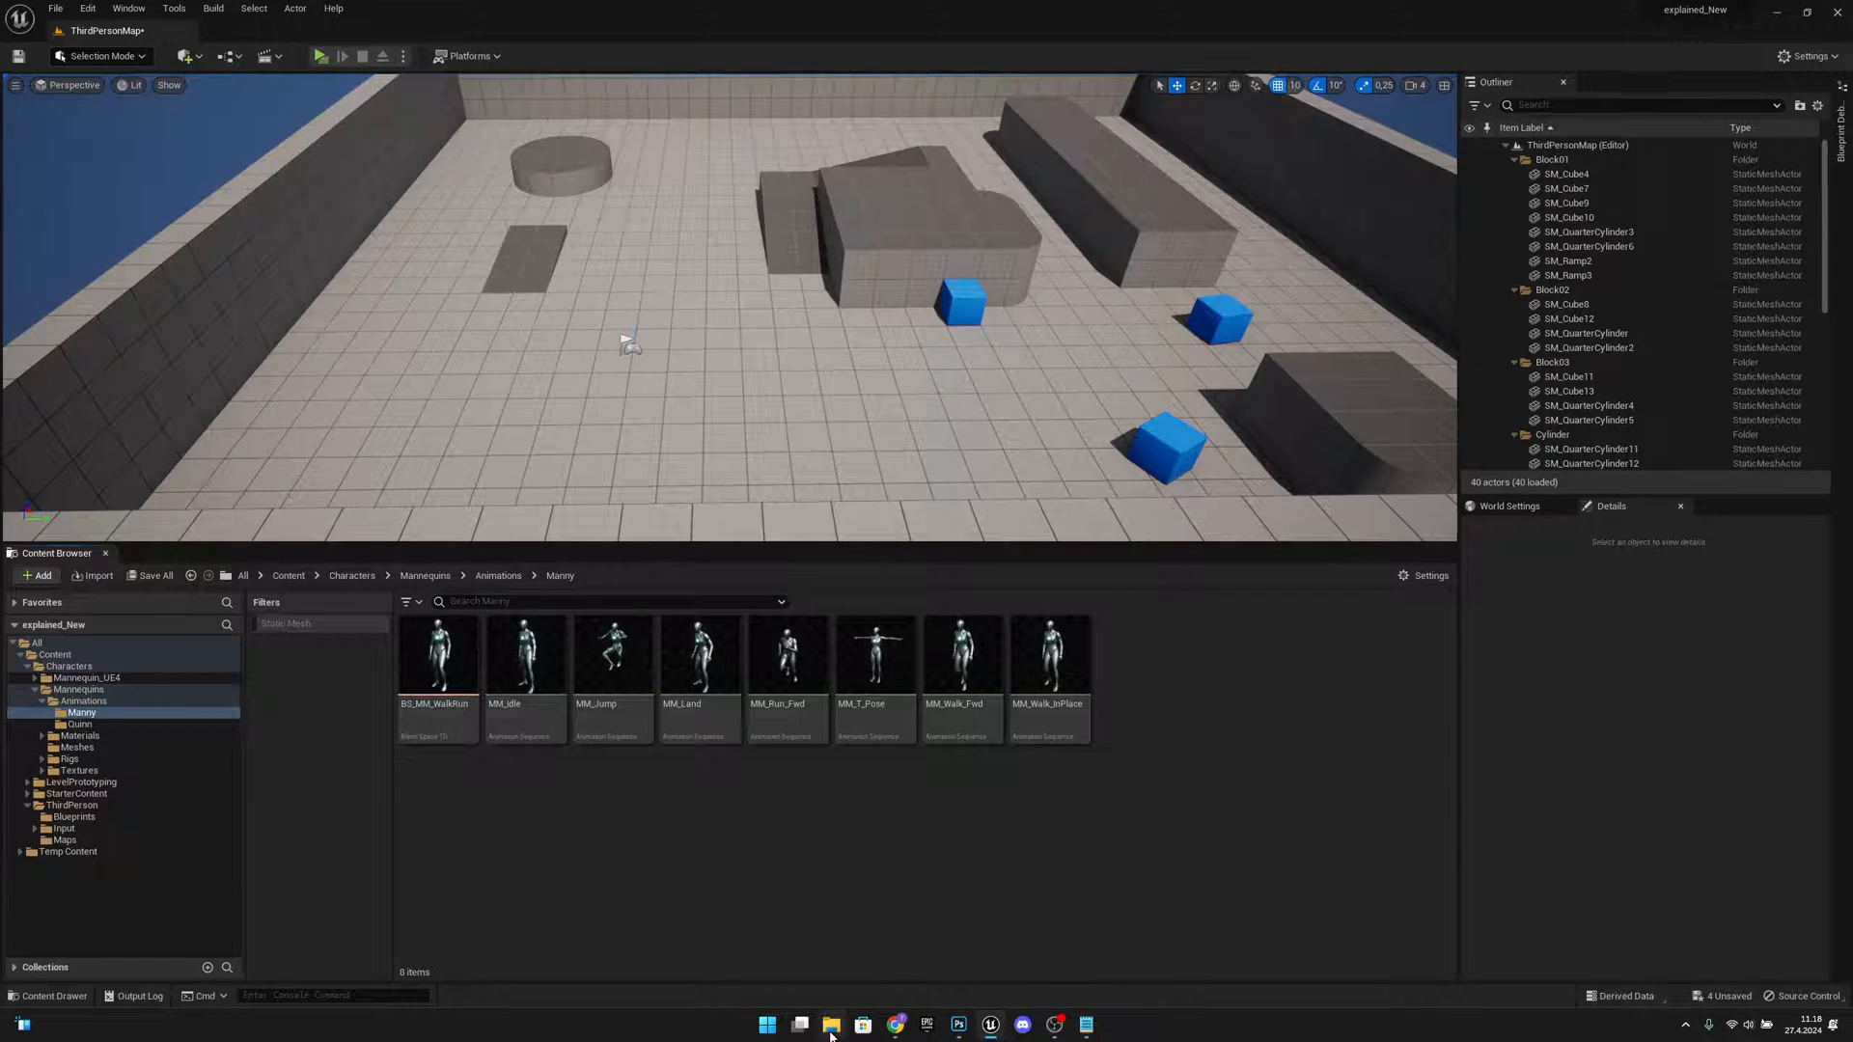
# Step: Import the MM_Fall_Loop FBX with skeleton SK_Mannequin and Import Rotation yaw -90
pyautogui.click(830, 1023)
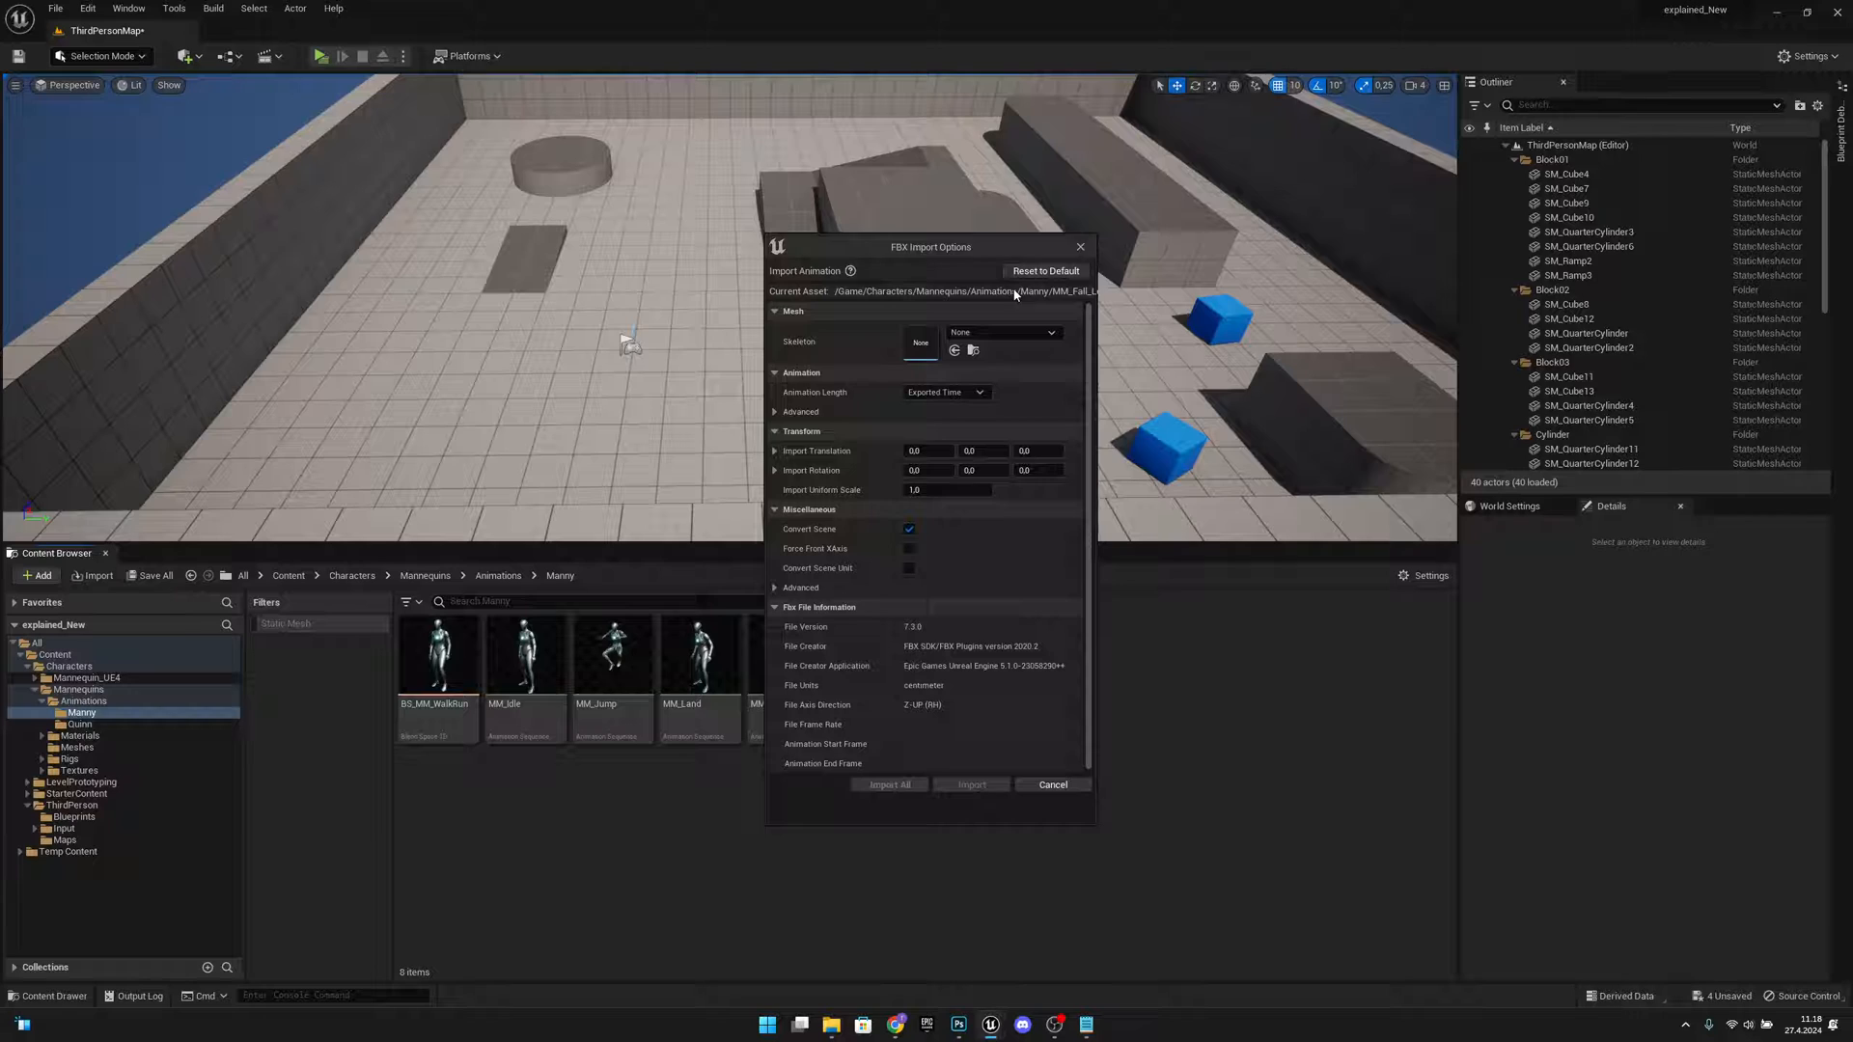
pyautogui.click(1002, 332)
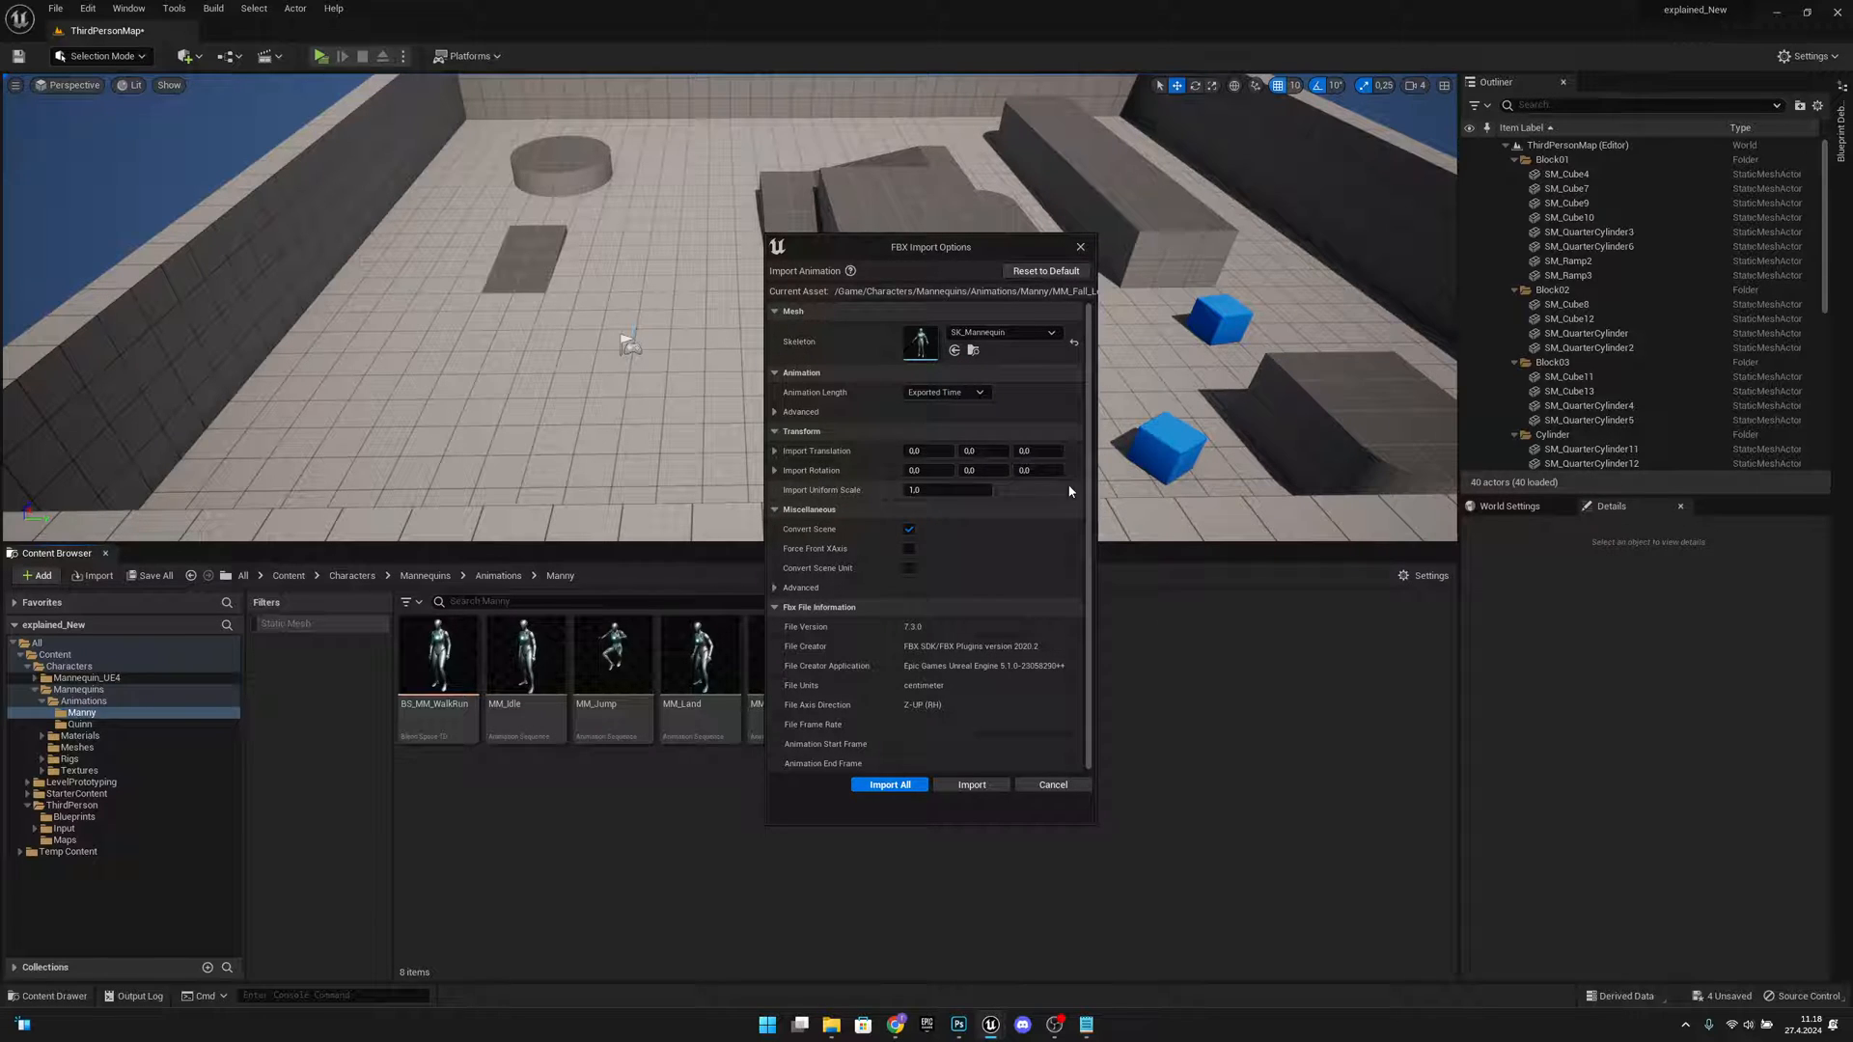
pyautogui.click(1037, 469)
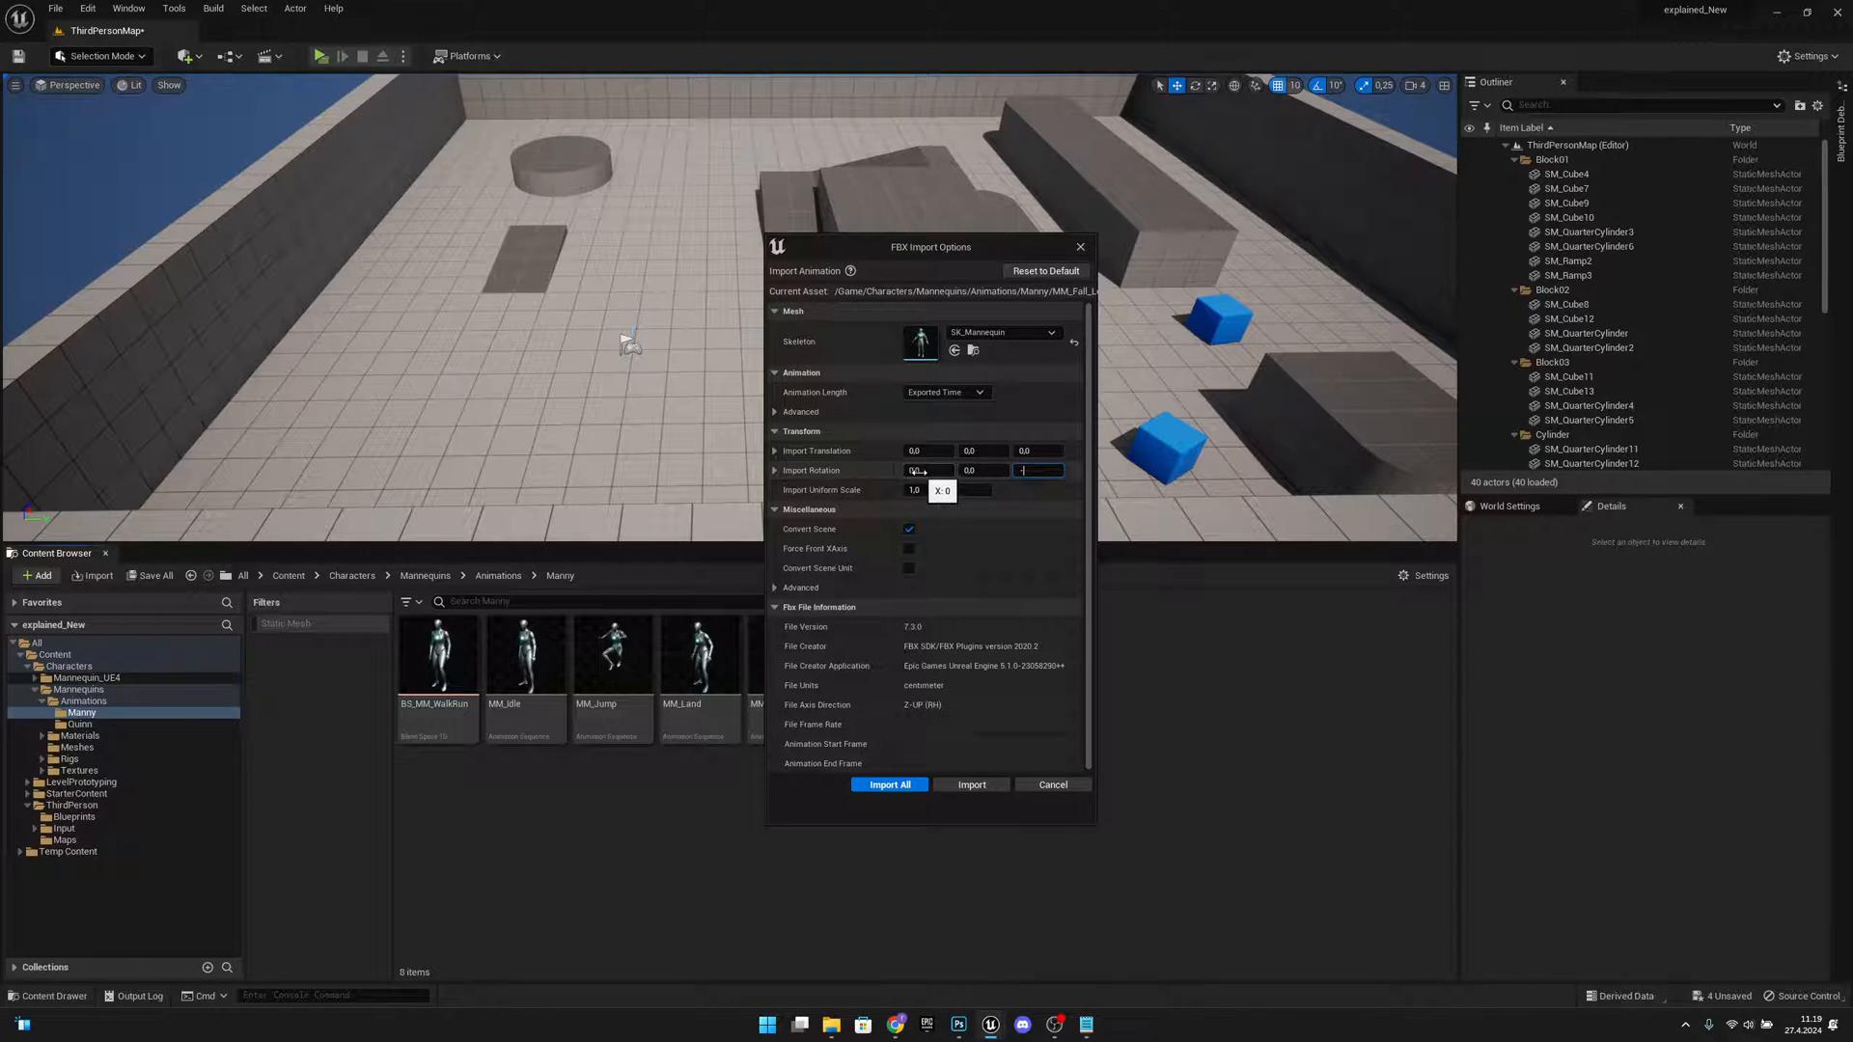
pyautogui.write('-90')
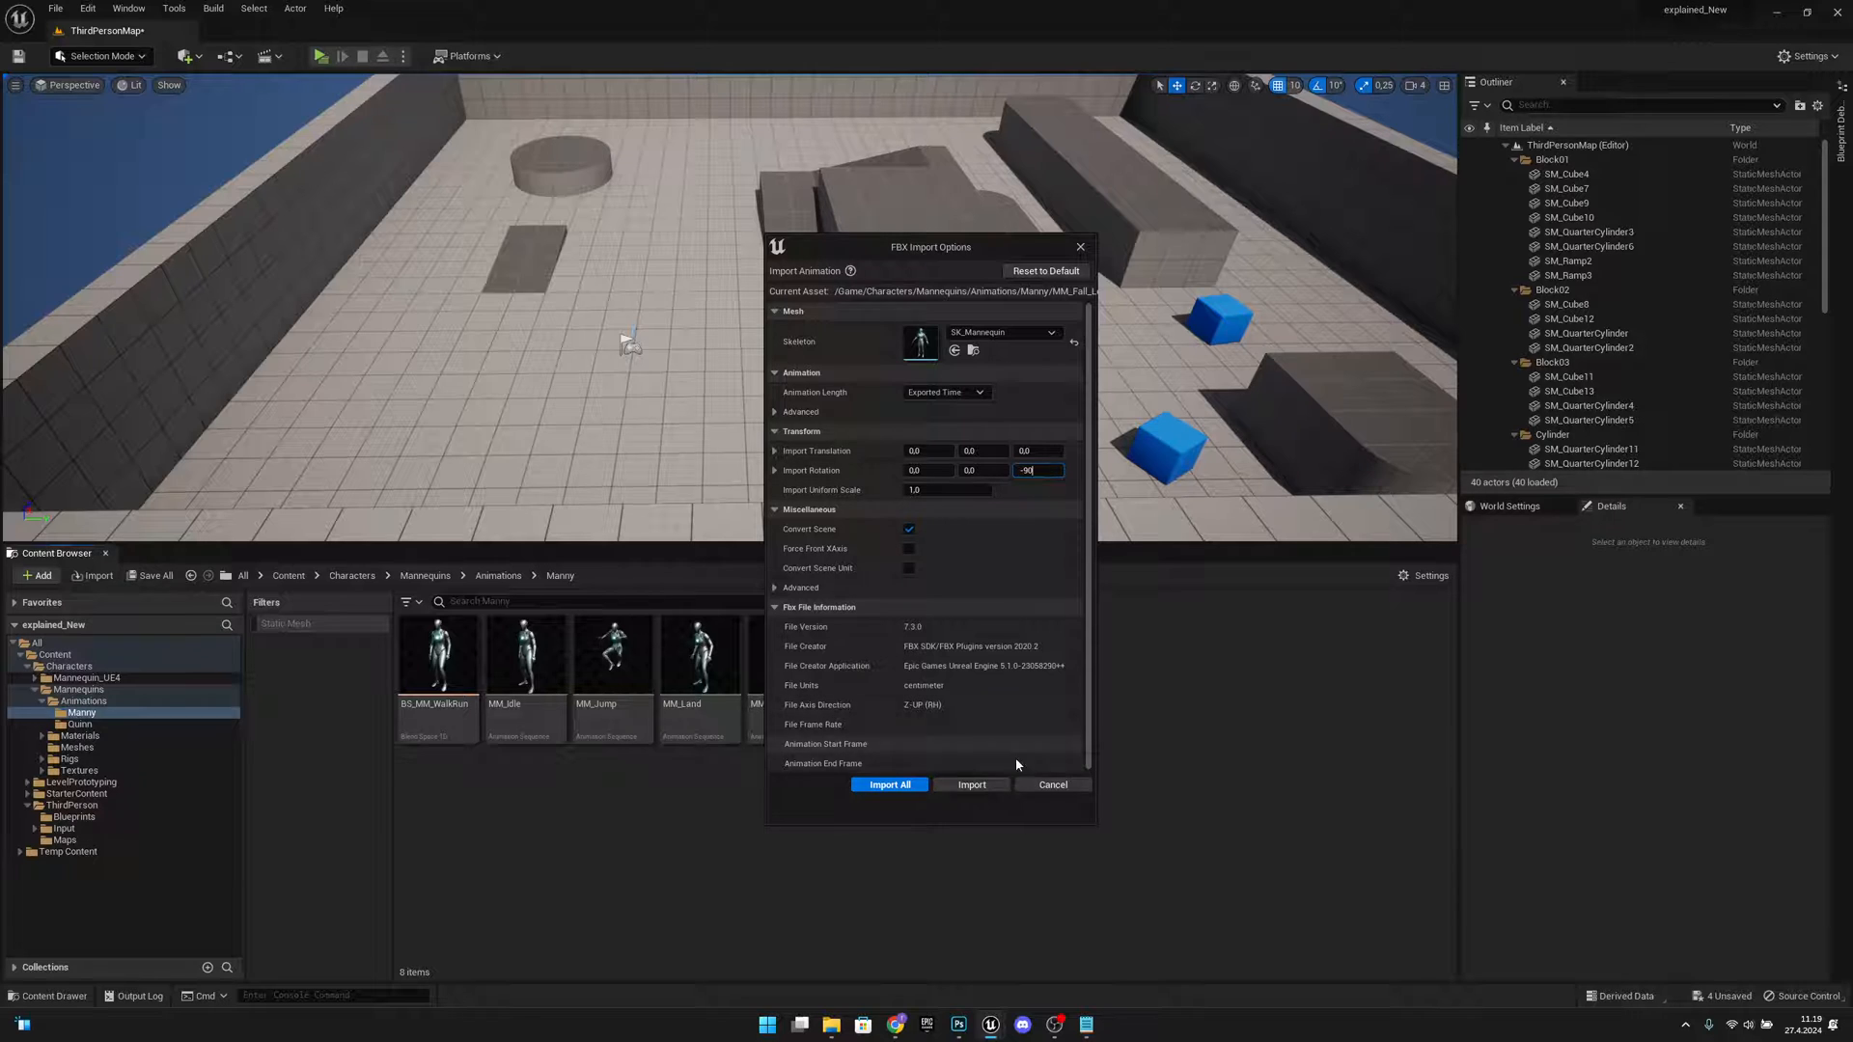
pyautogui.click(888, 783)
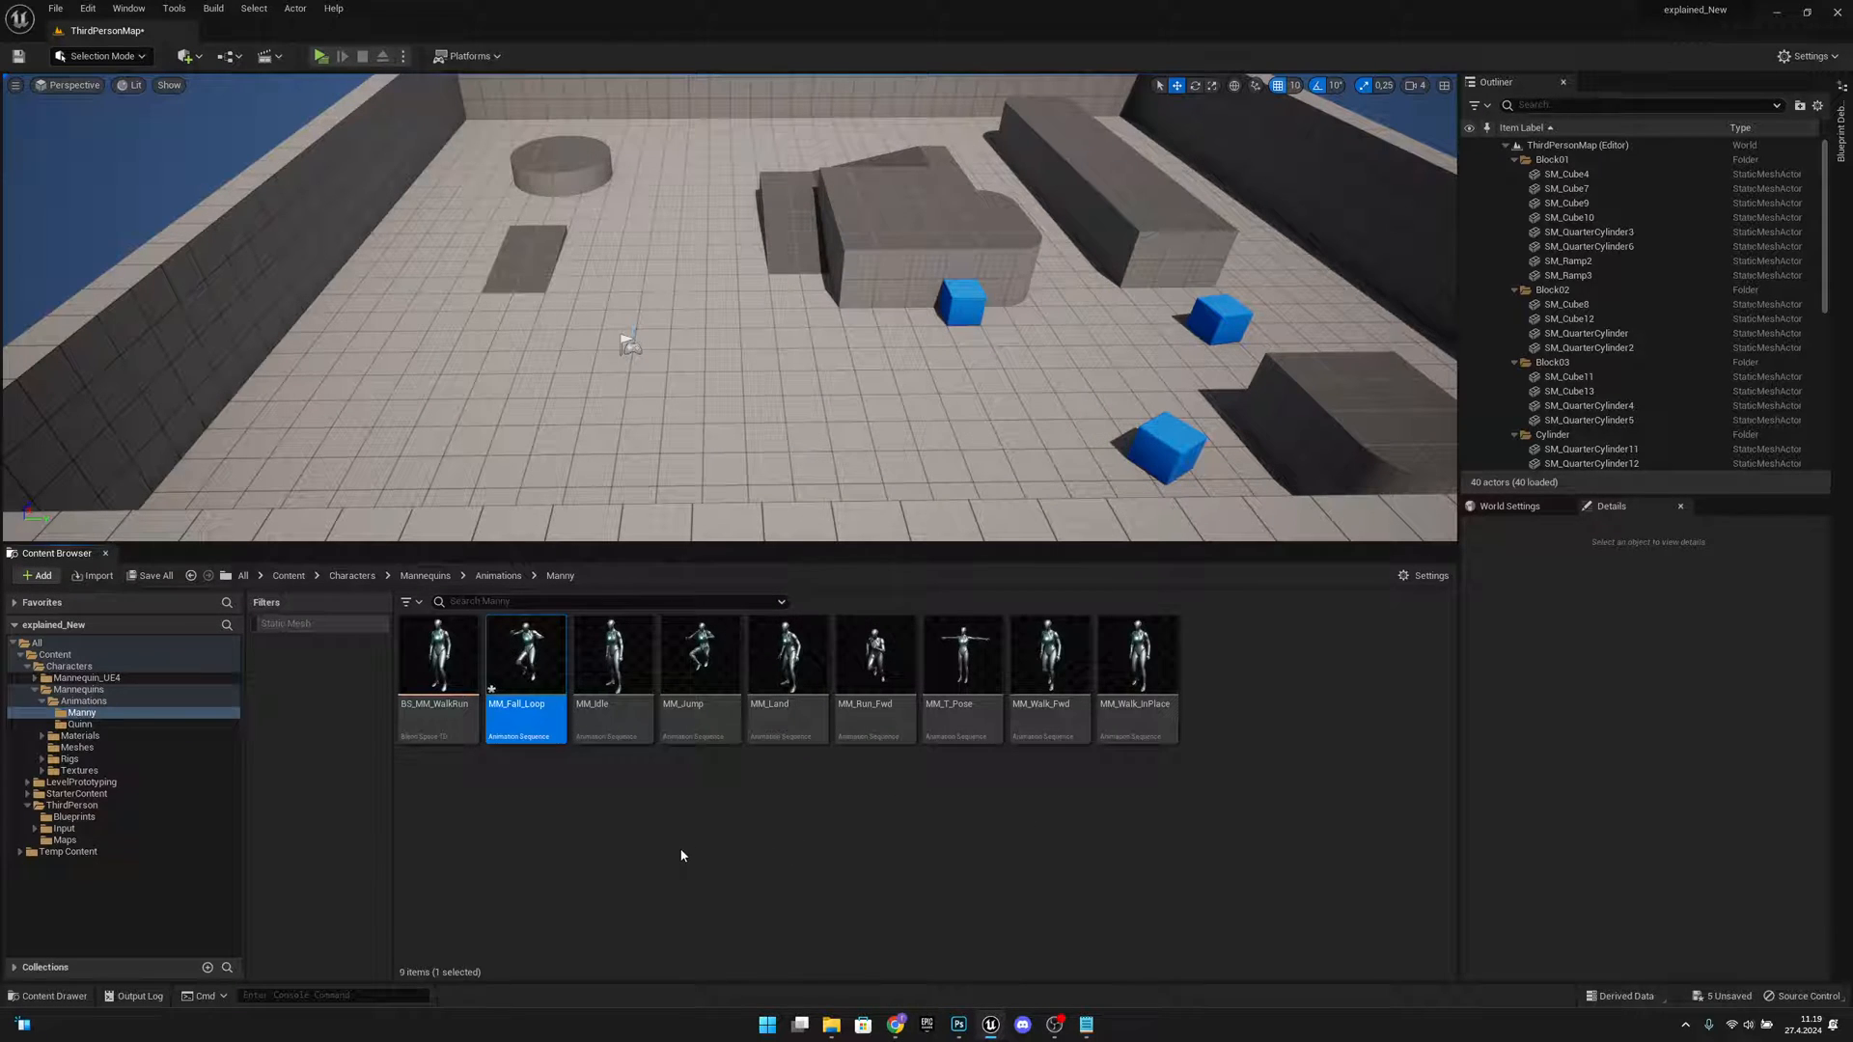
# Step: Preview the re-imported MM_Fall_Loop to check which way the mannequin faces
pyautogui.doubleClick(523, 654)
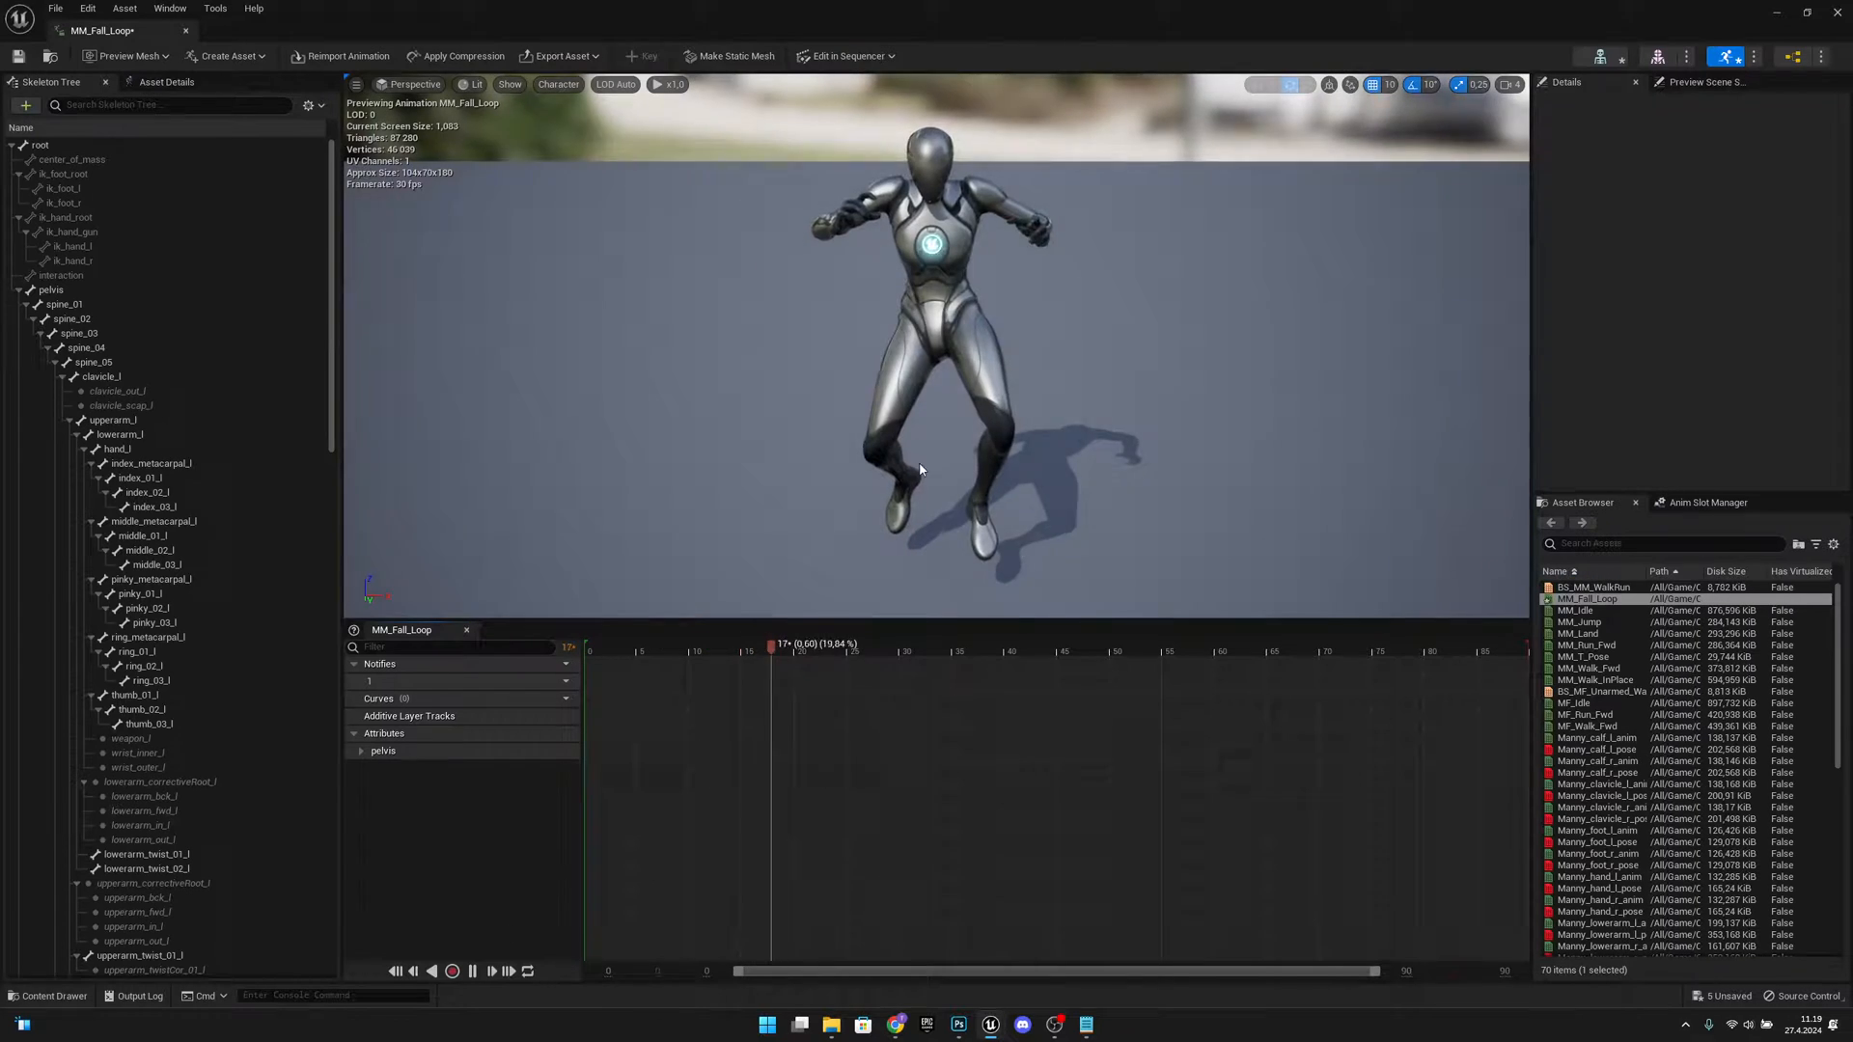
pyautogui.doubleClick(1575, 610)
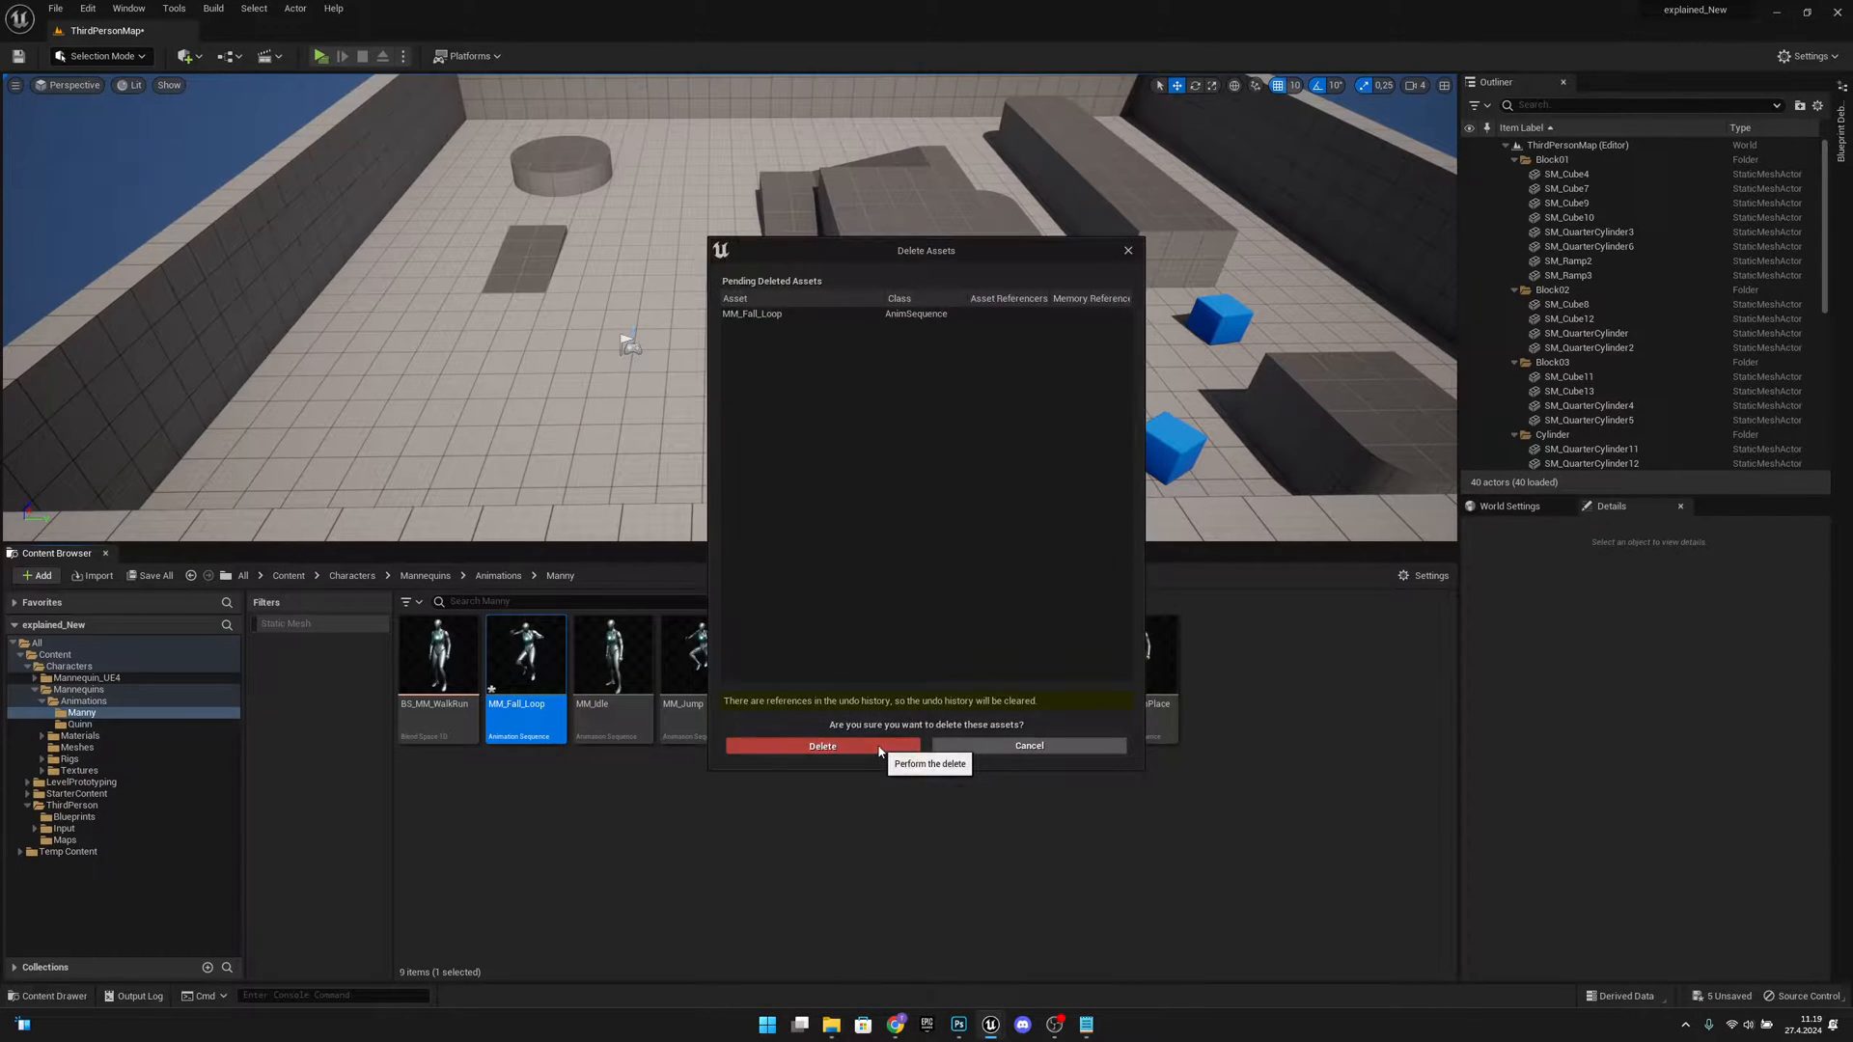
# Step: Confirm deleting MM_Fall_Loop, then cancel the fresh FBX import attempt
pyautogui.click(822, 745)
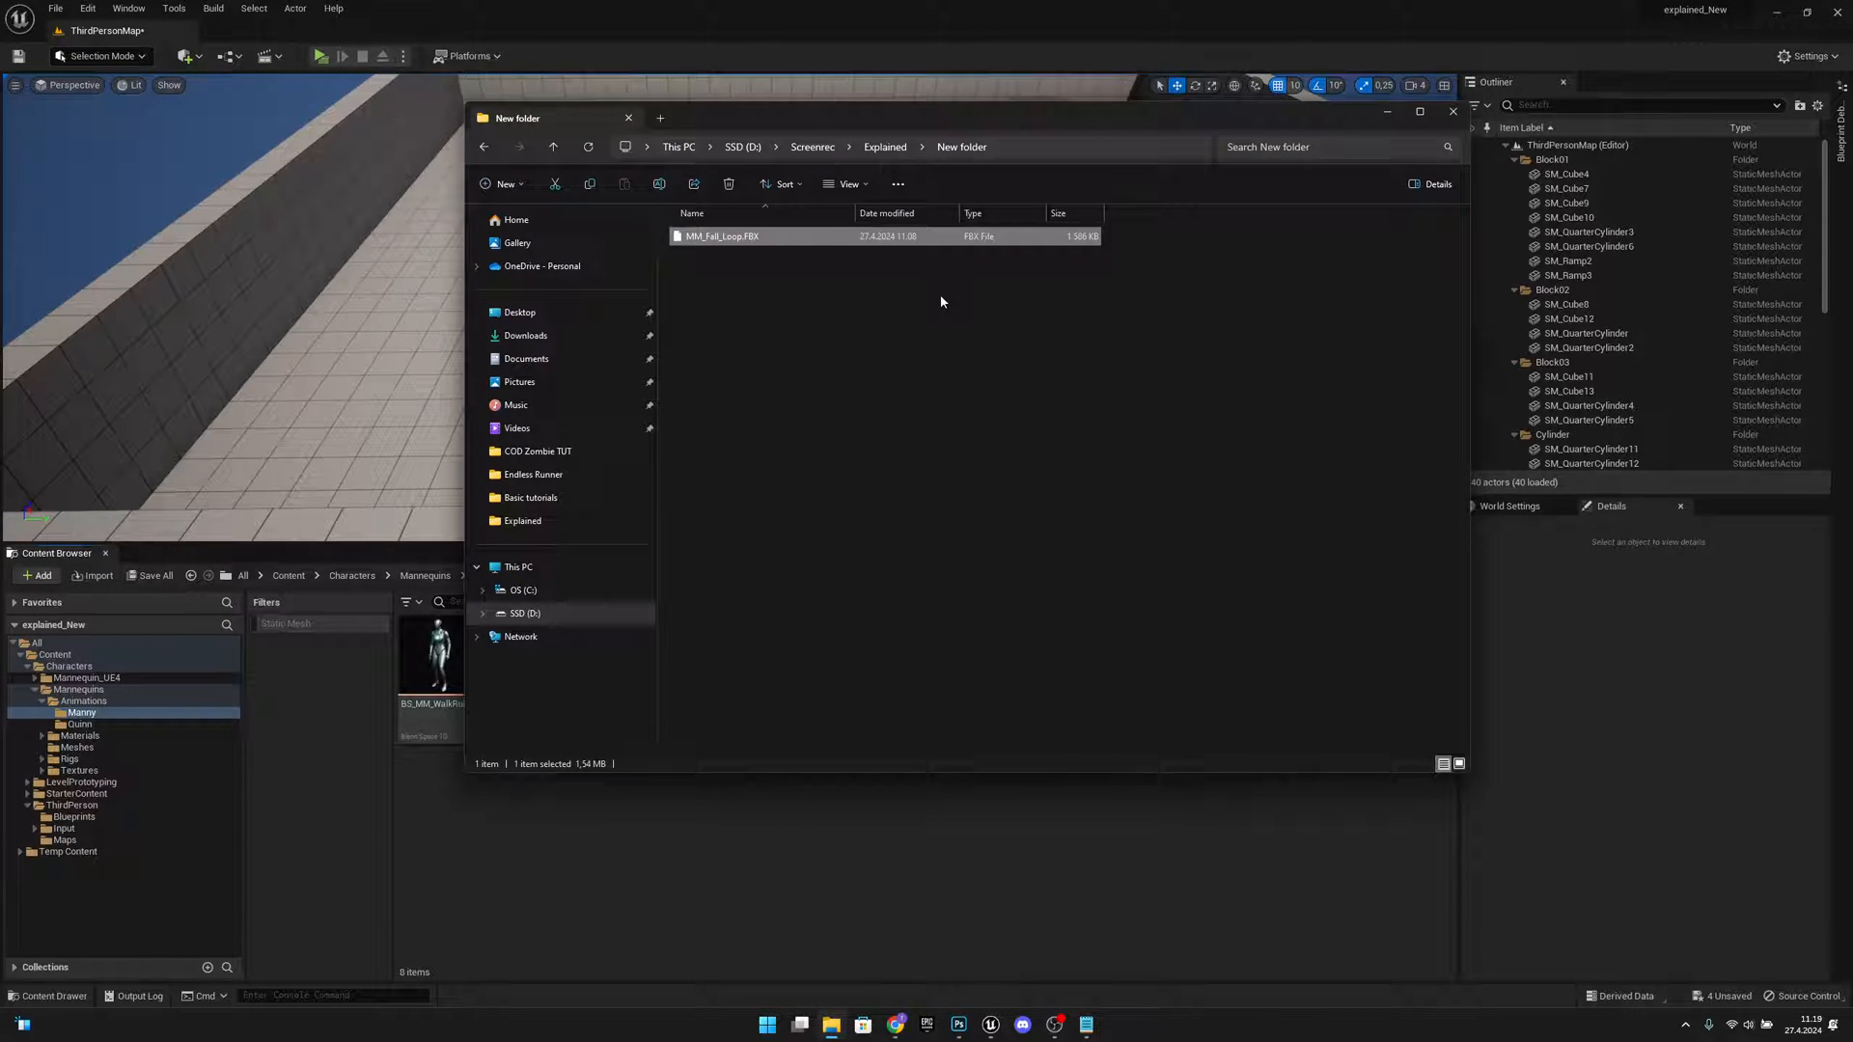
pyautogui.doubleClick(722, 235)
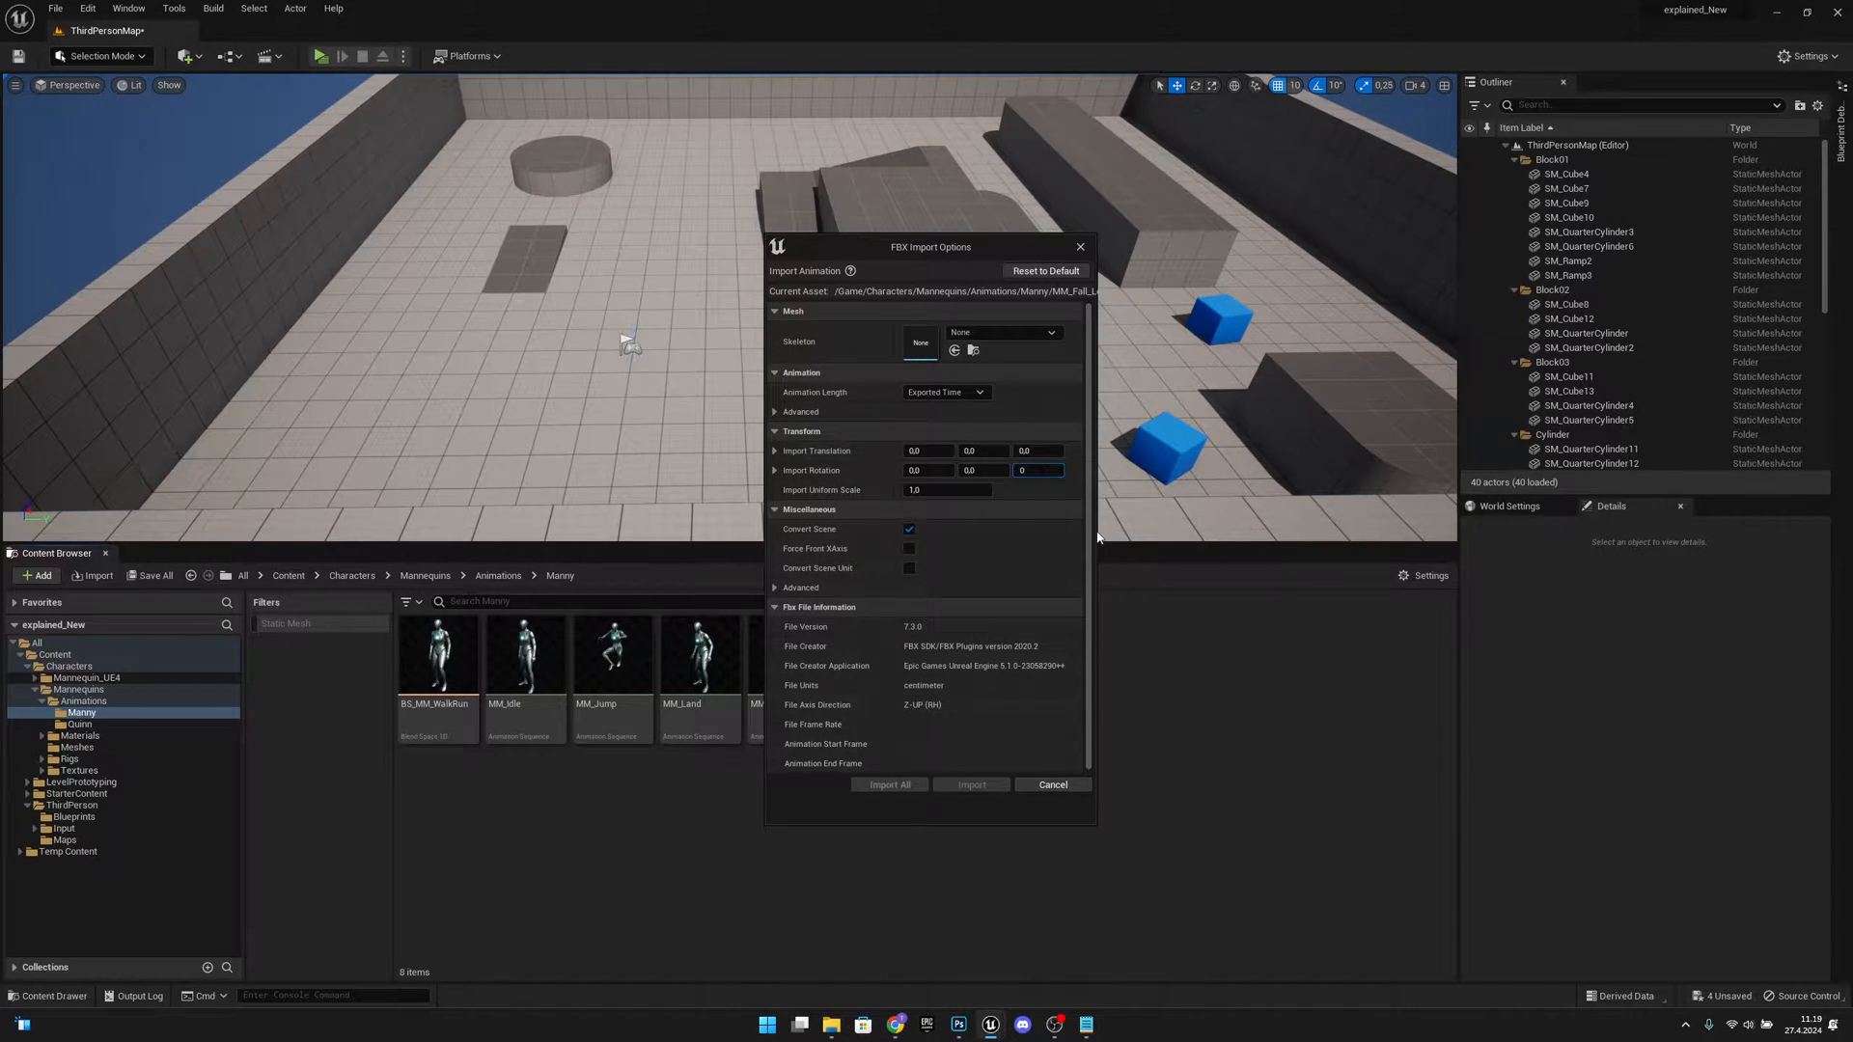
pyautogui.click(1050, 785)
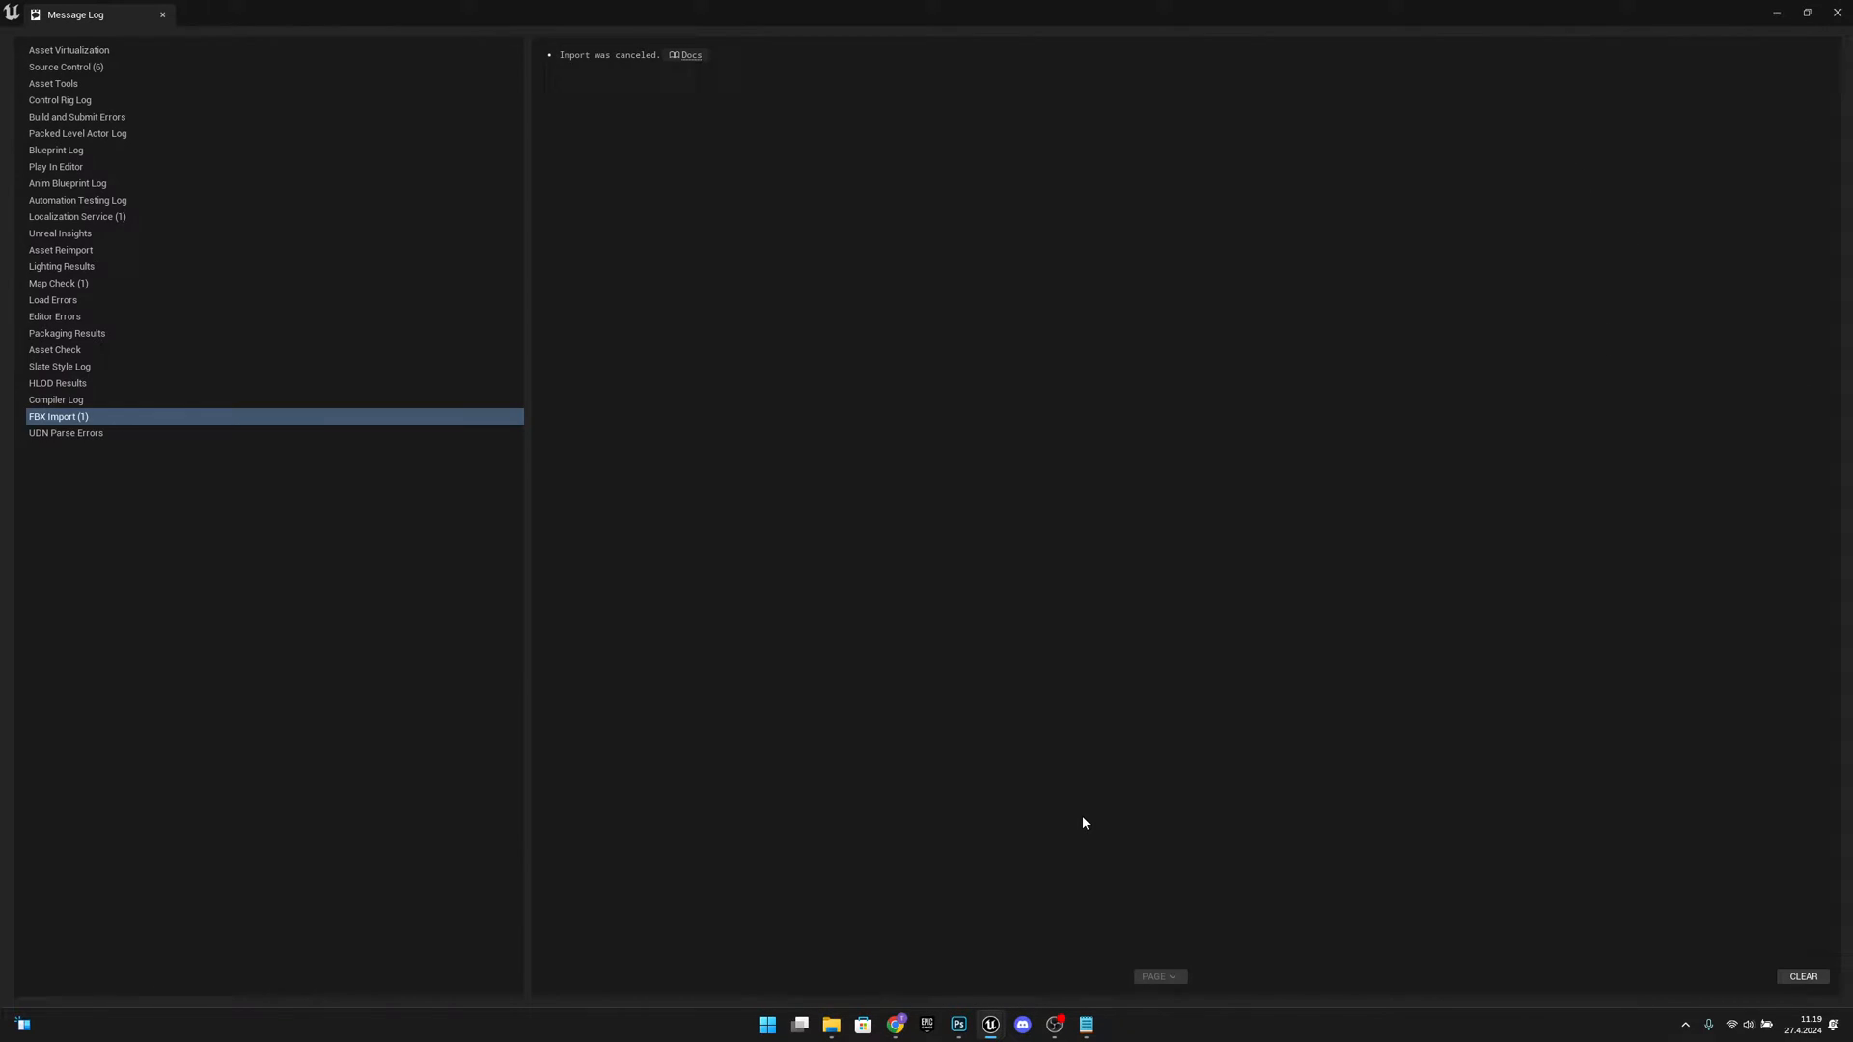